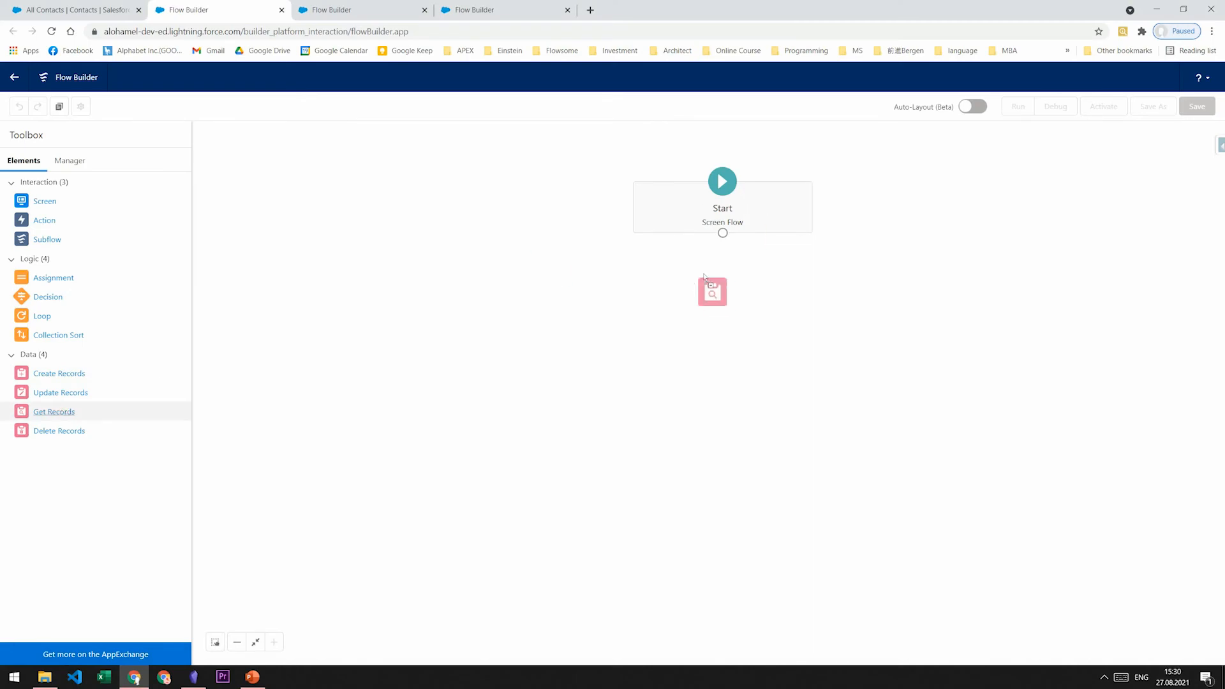
Step: Label the new Get Records element 'Get' and search 'co' for its object
type("Get")
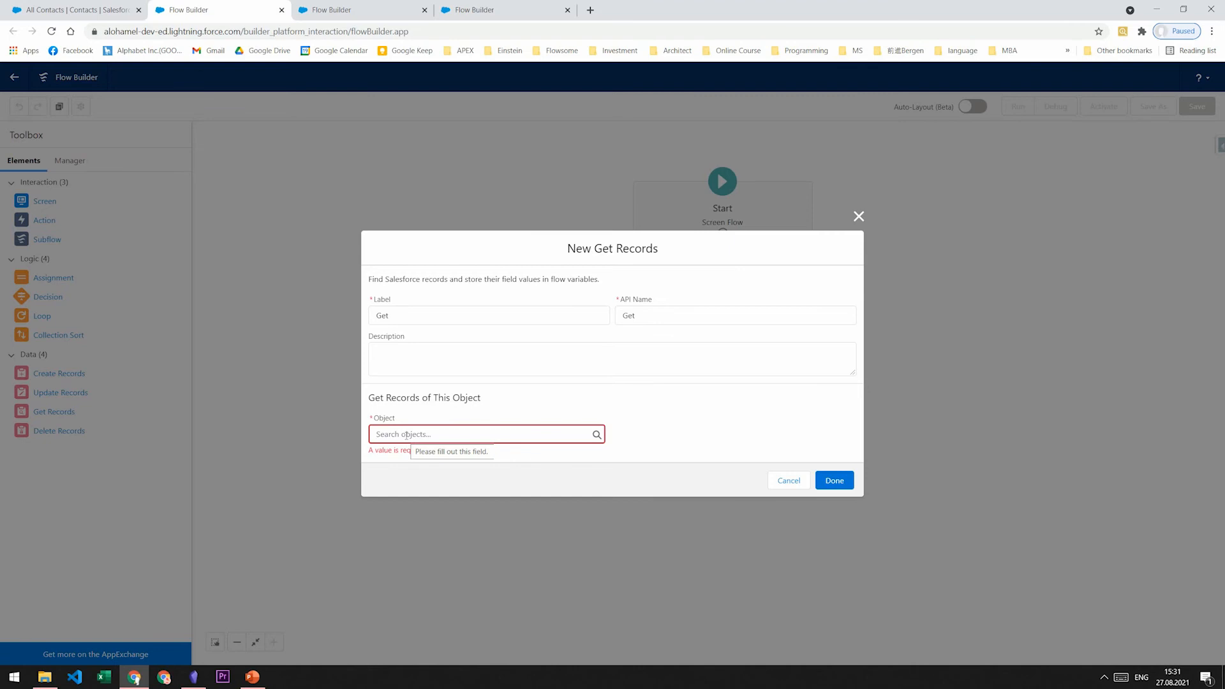
type("co")
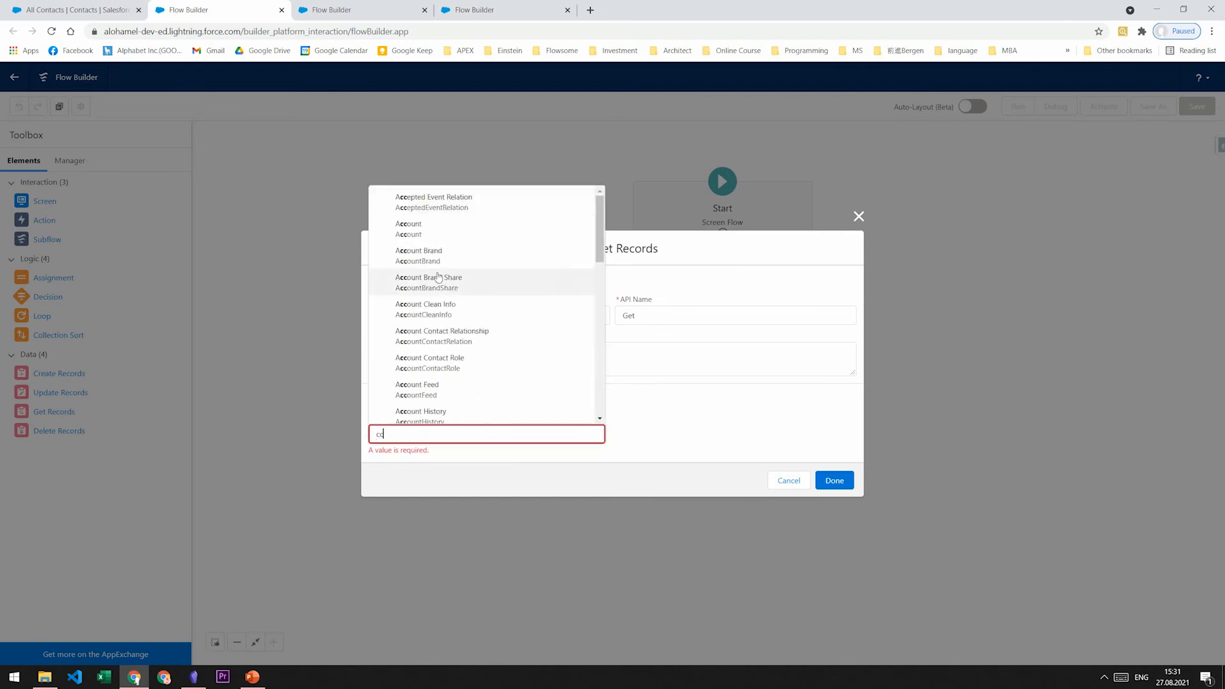
Step: Retrieve Account records using custom condition logic '1 OR (2 AND 3)'
left_click(408, 228)
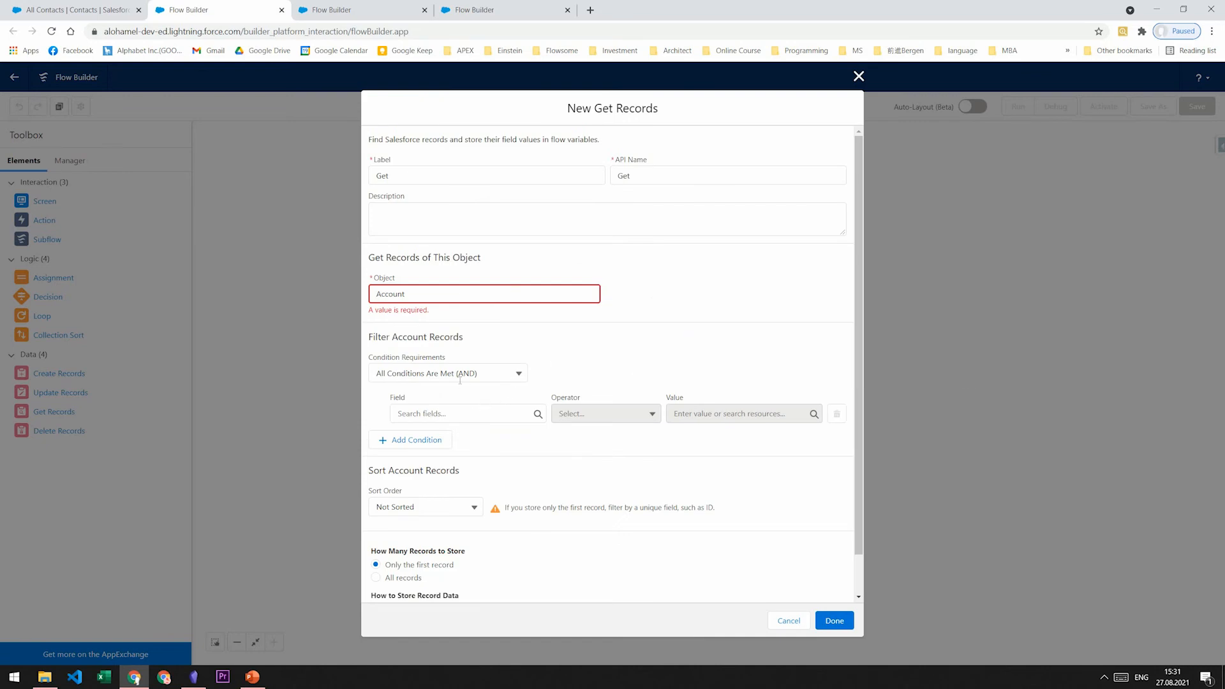
left_click(448, 373)
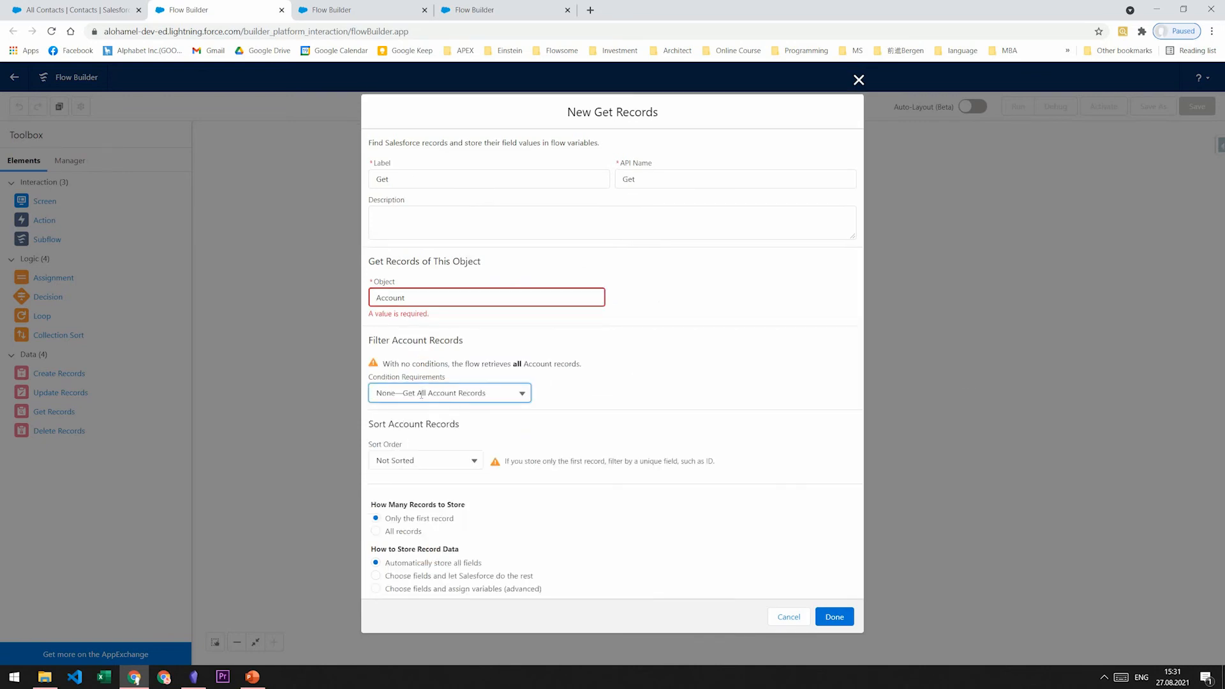
left_click(449, 393)
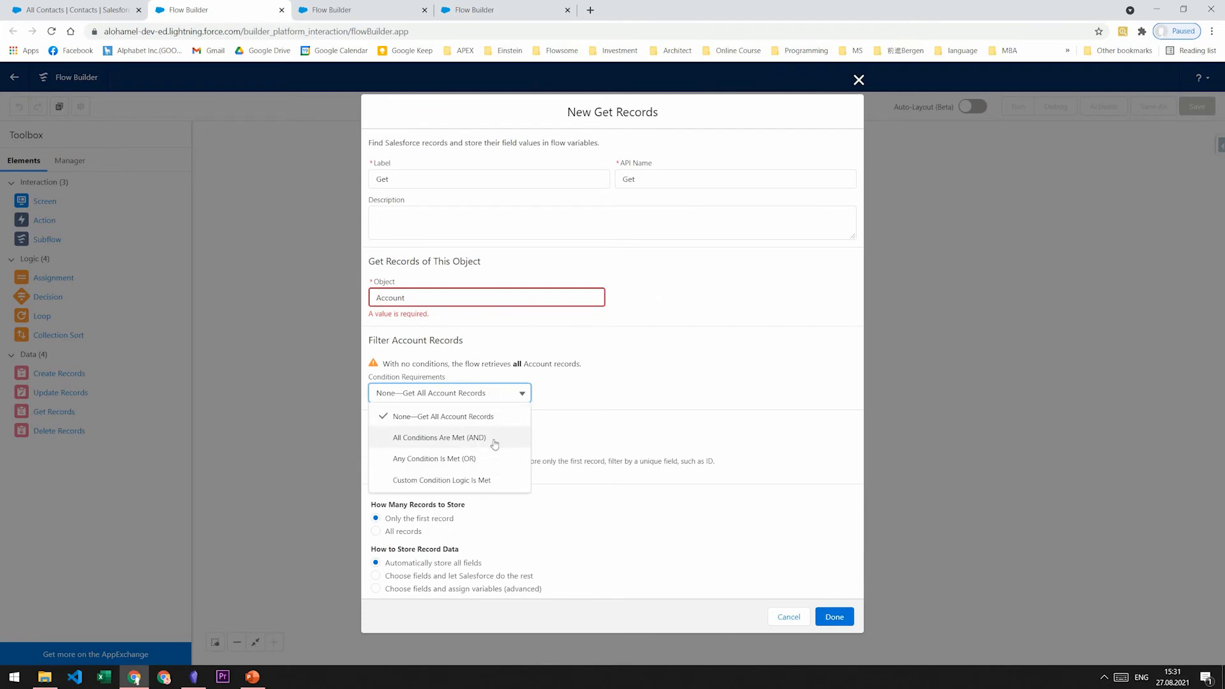
mouse_move(484, 466)
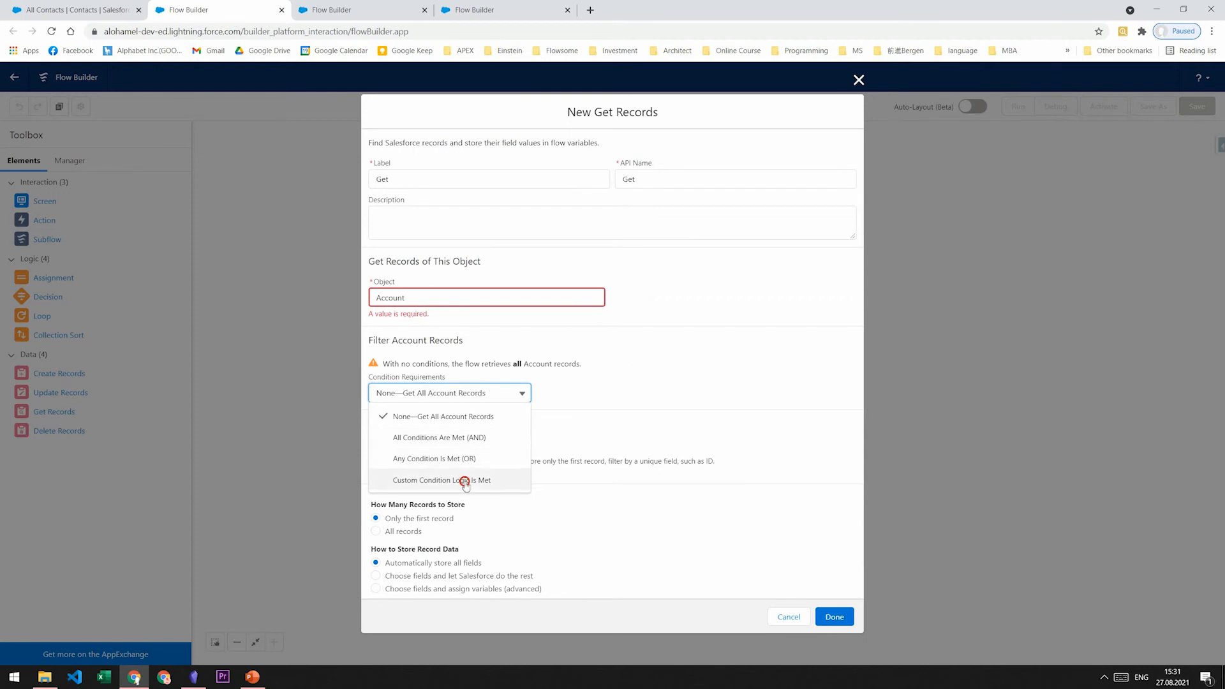
left_click(442, 479)
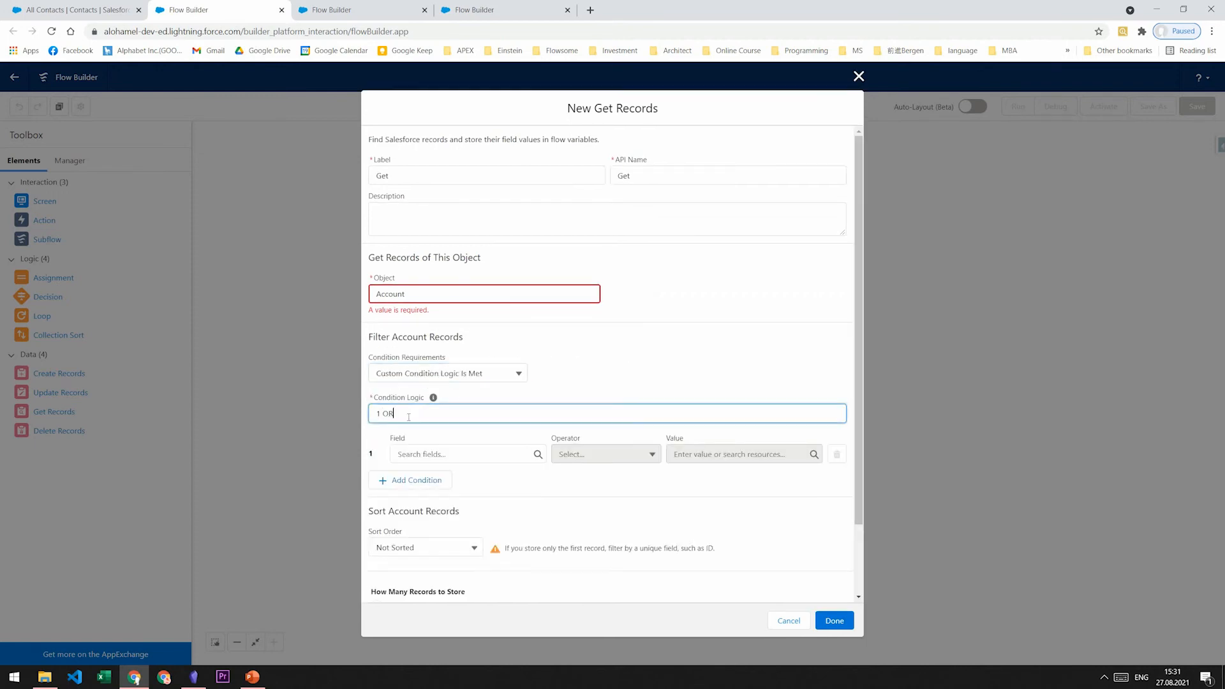
type("( 2 AND 3)")
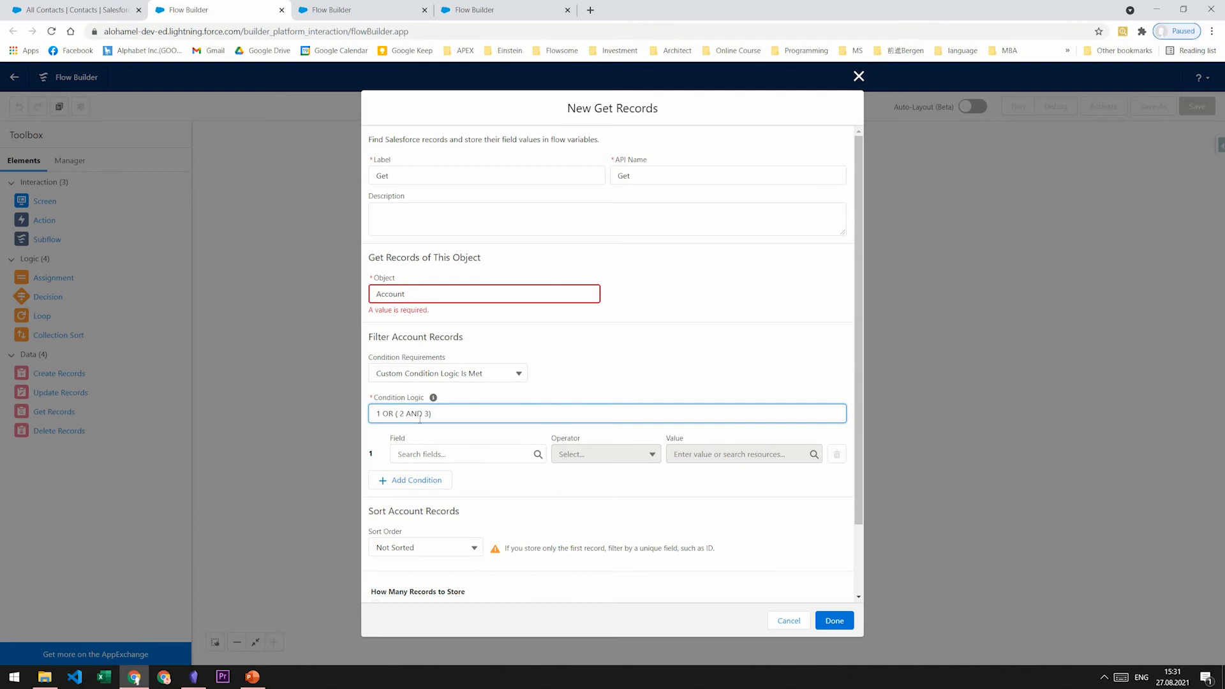
Step: Sort the retrieved Accounts descending by AnnualRevenue
scroll("down", 3)
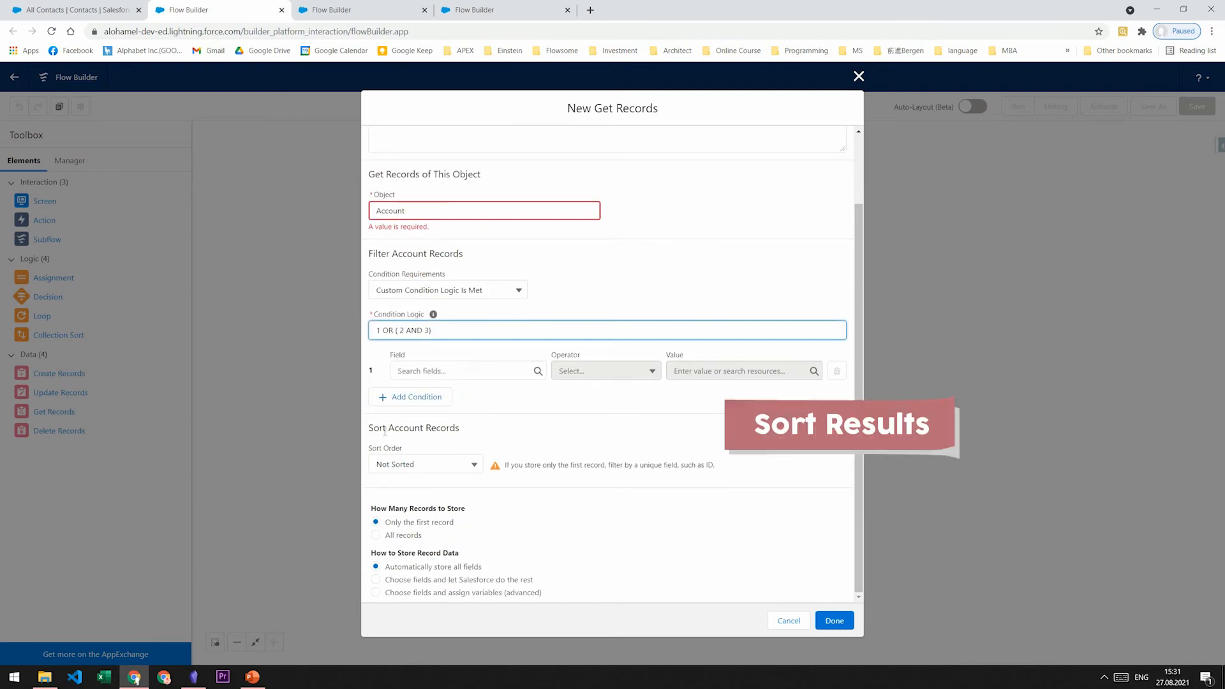
left_click(607, 330)
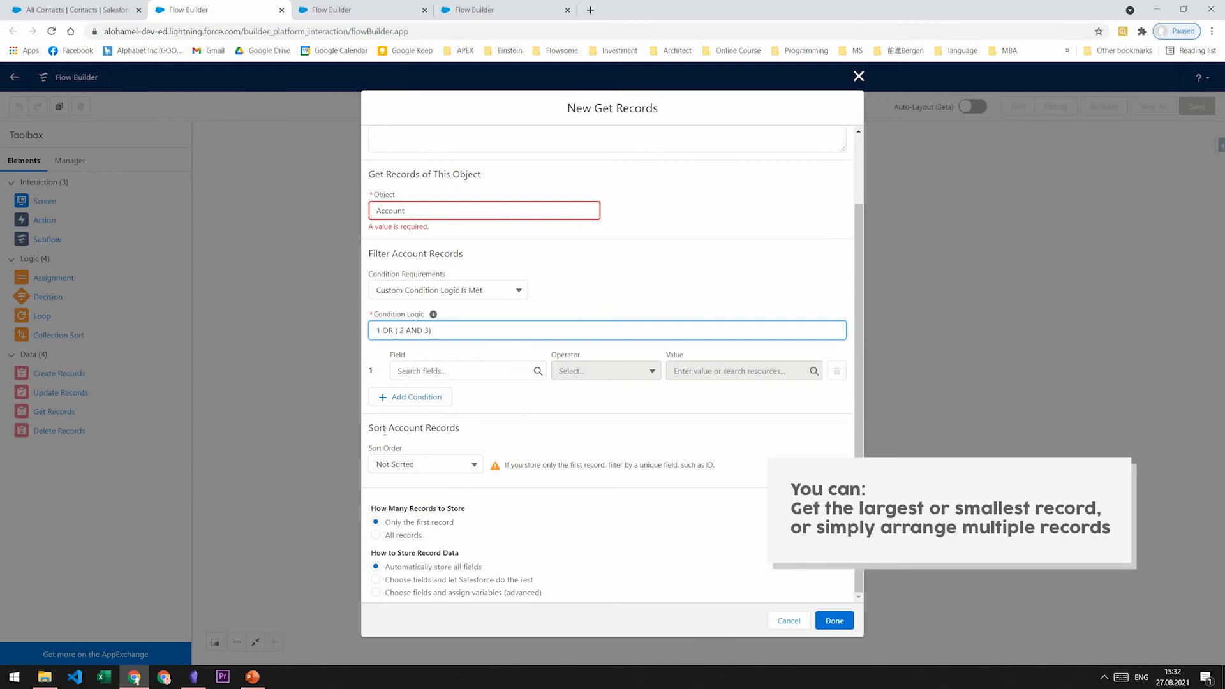
mouse_move(448, 484)
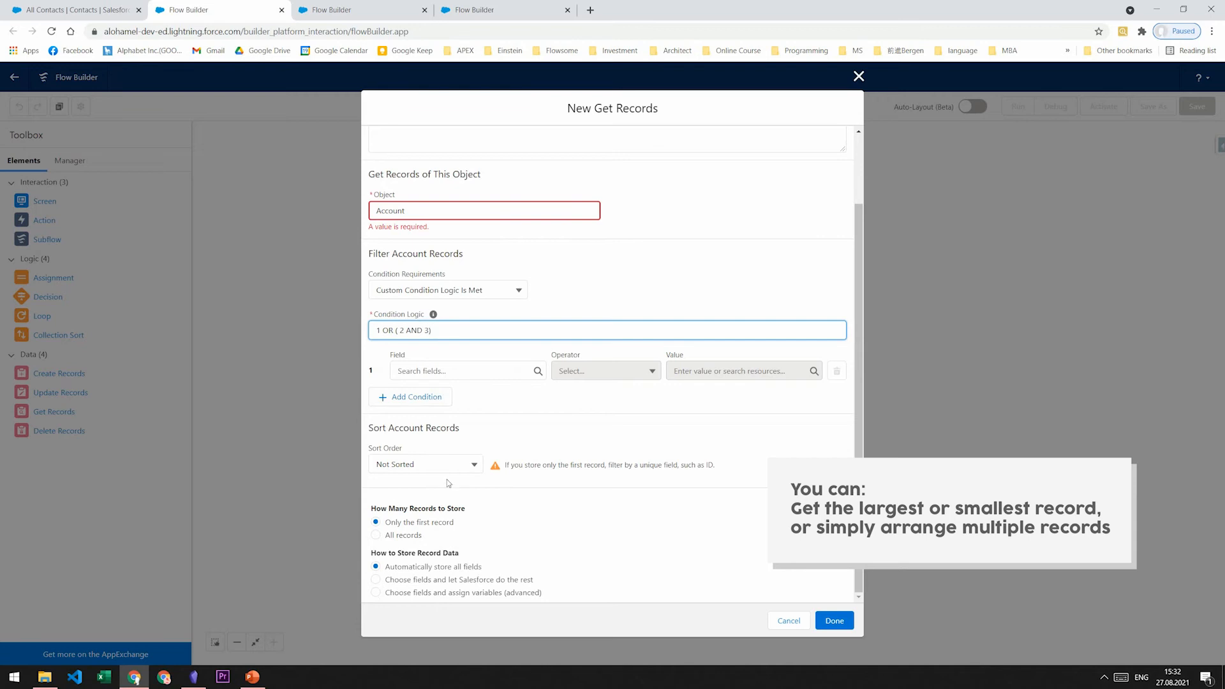
left_click(425, 464)
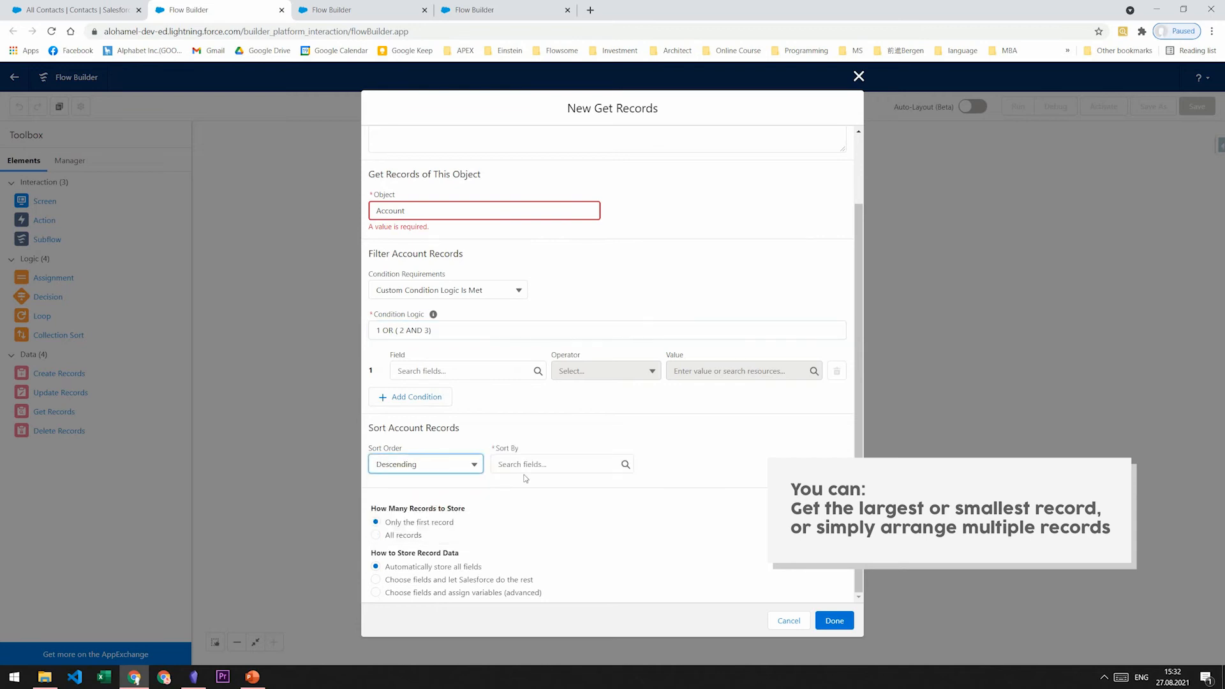
type("aa")
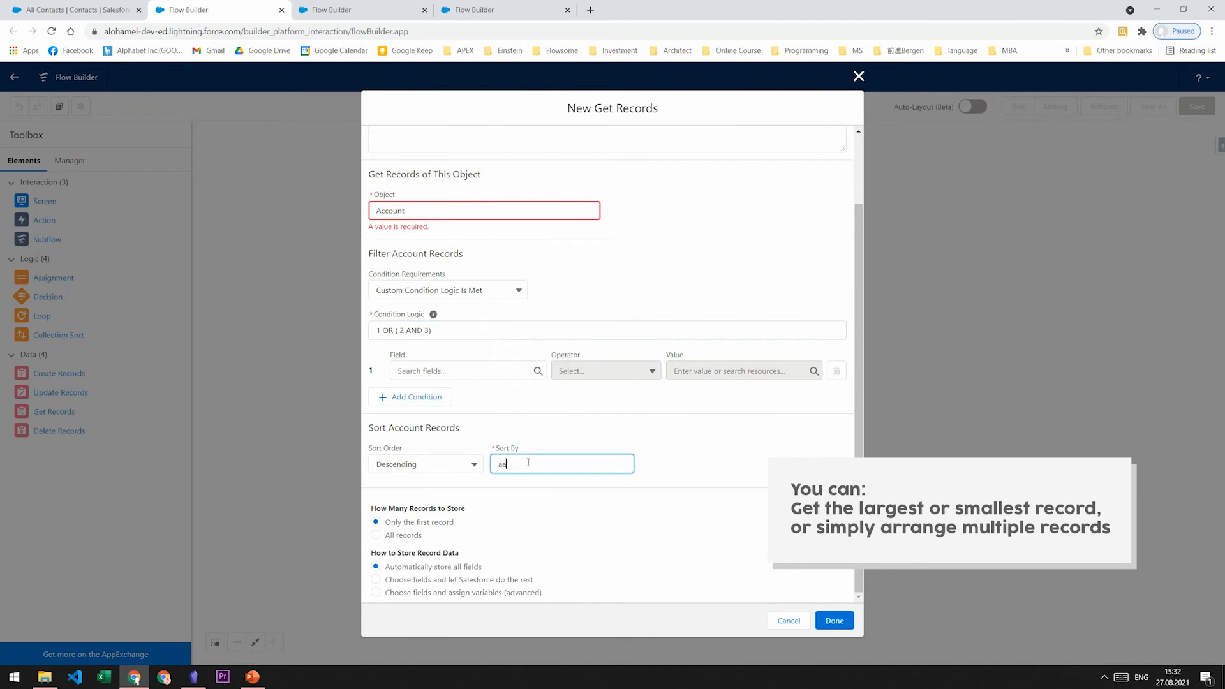
type("AnnualRevenue")
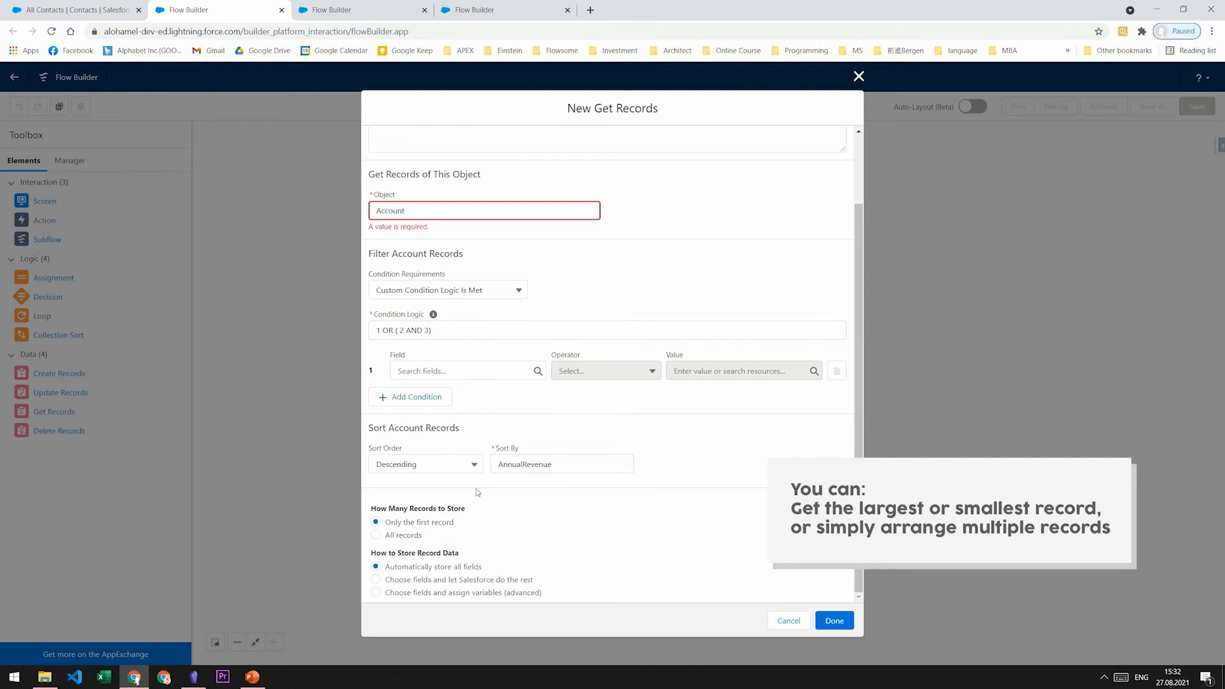
Step: Change the sort to ascending by NumberOfEmployees
left_click(424, 464)
type("numb")
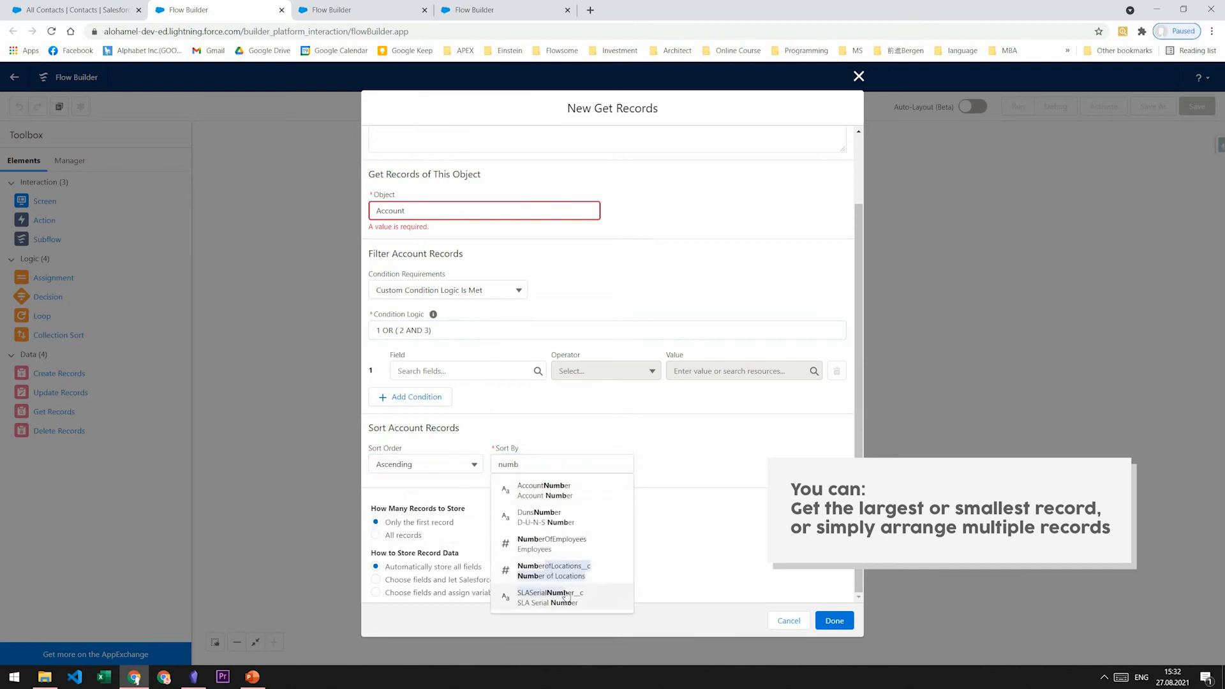
left_click(551, 543)
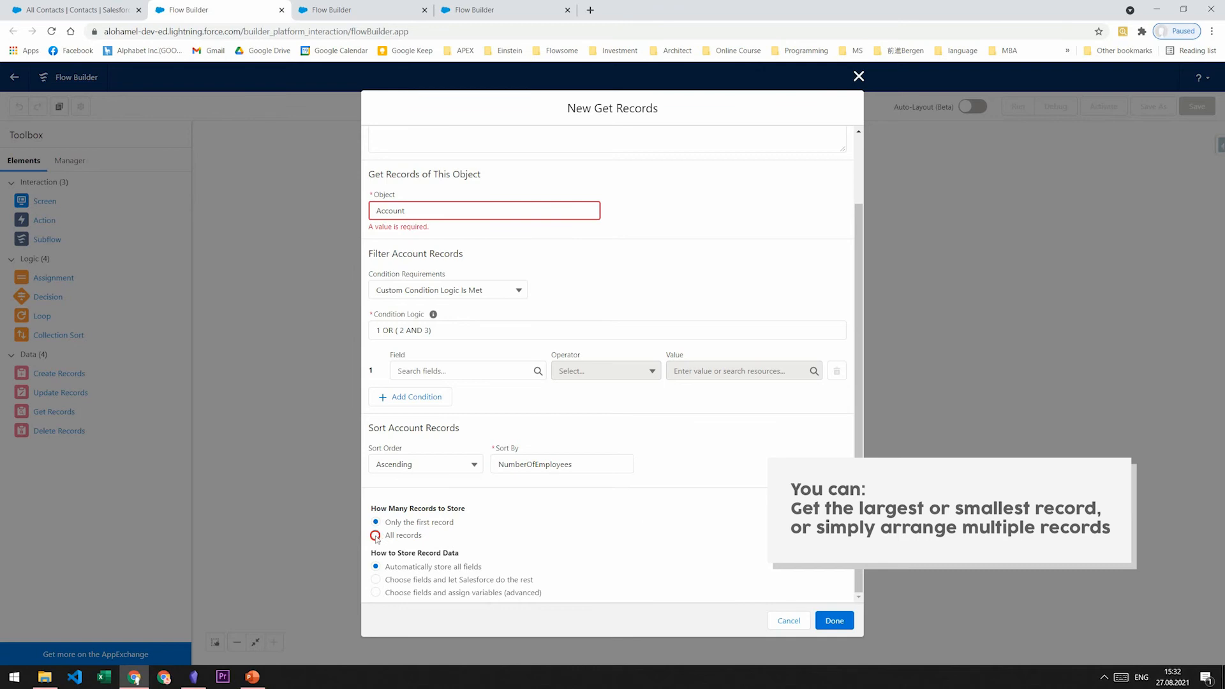
Step: Replace the sort field with CreatedDate, keeping all records stored
left_click(376, 535)
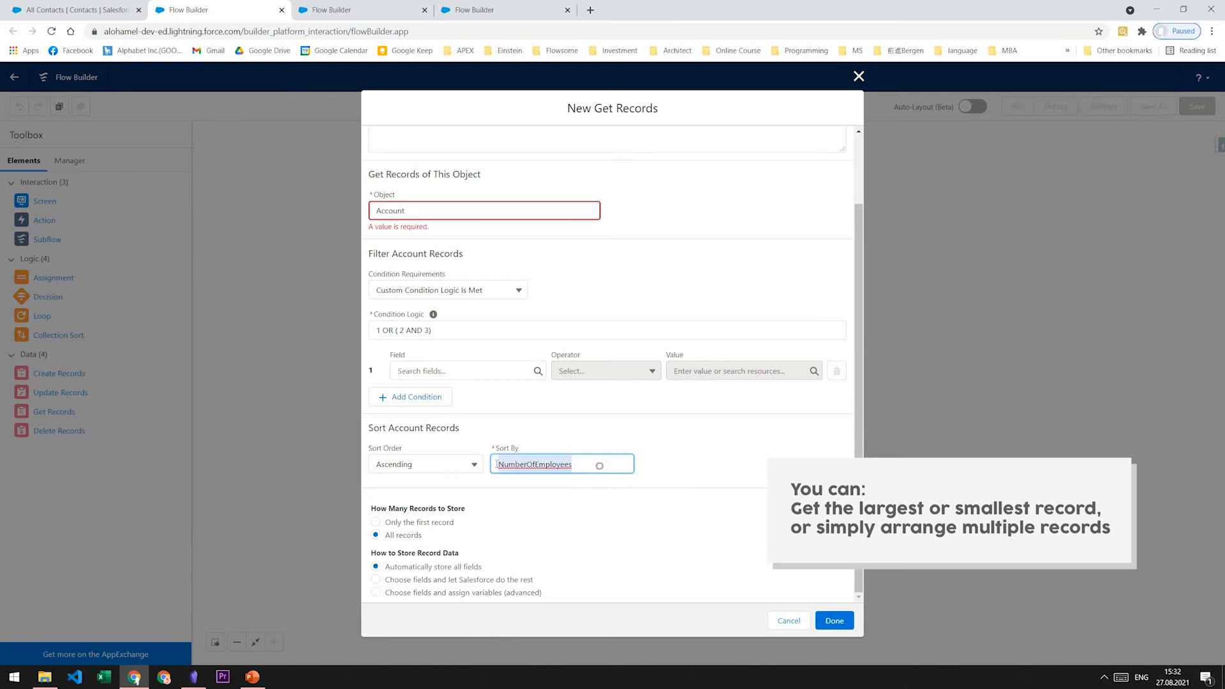
type("Creat")
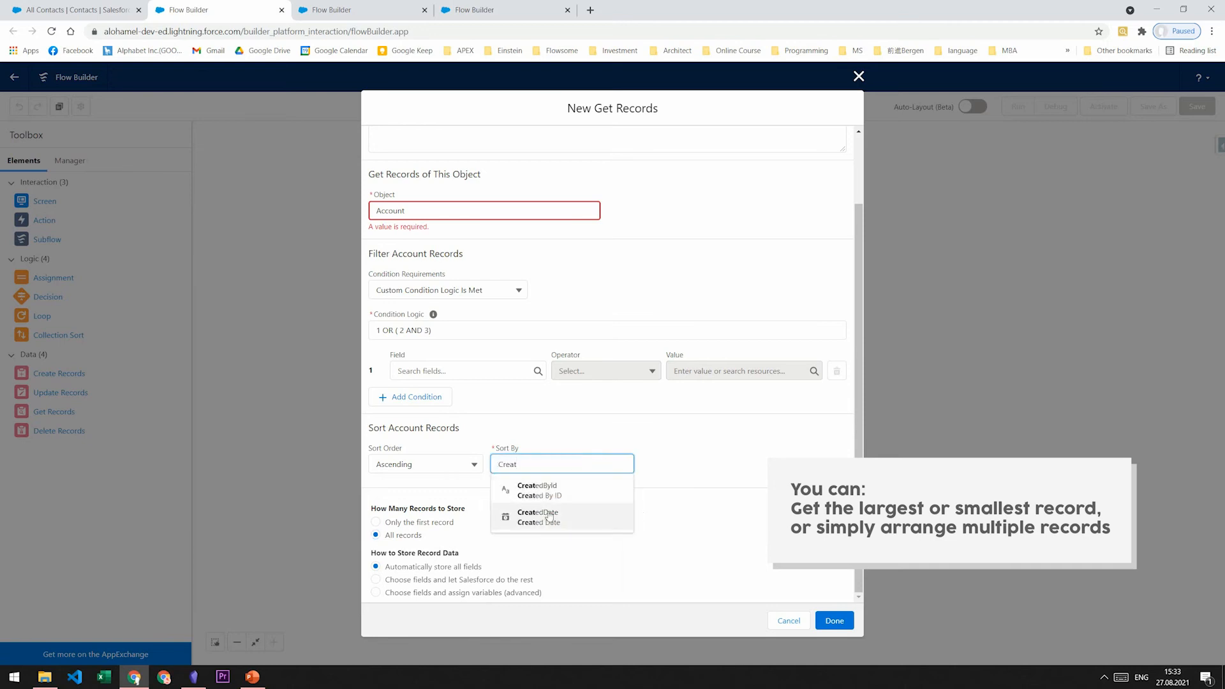
left_click(538, 517)
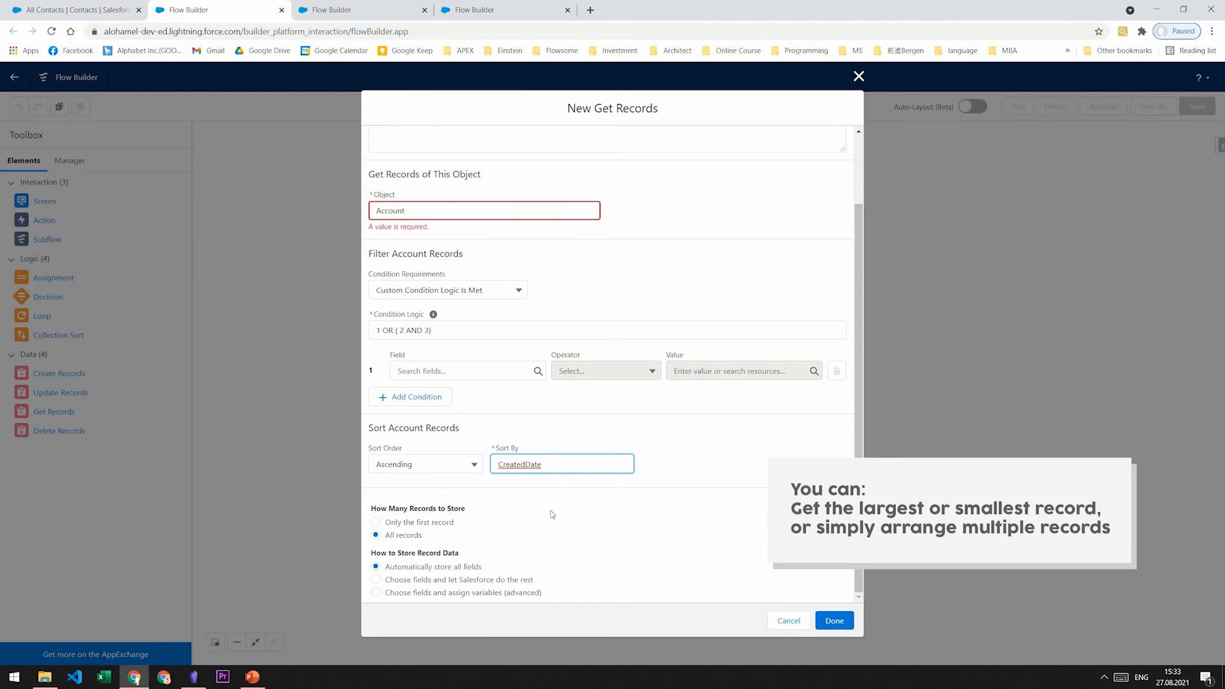
left_click(560, 463)
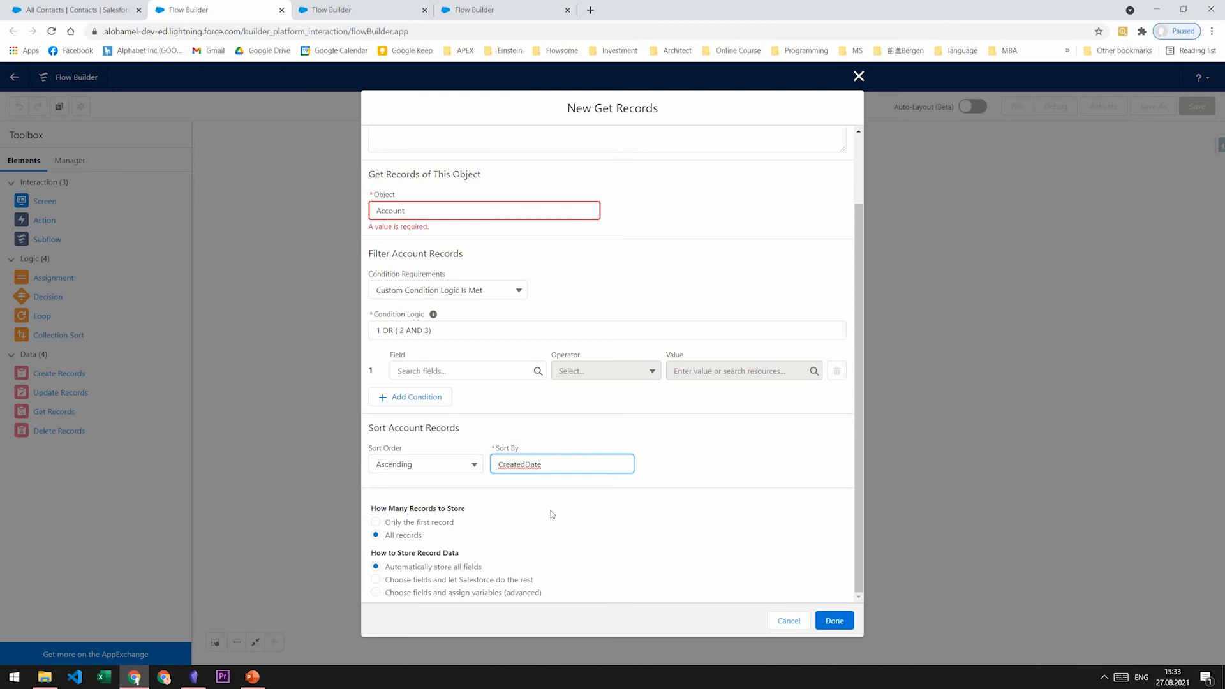
left_click(561, 464)
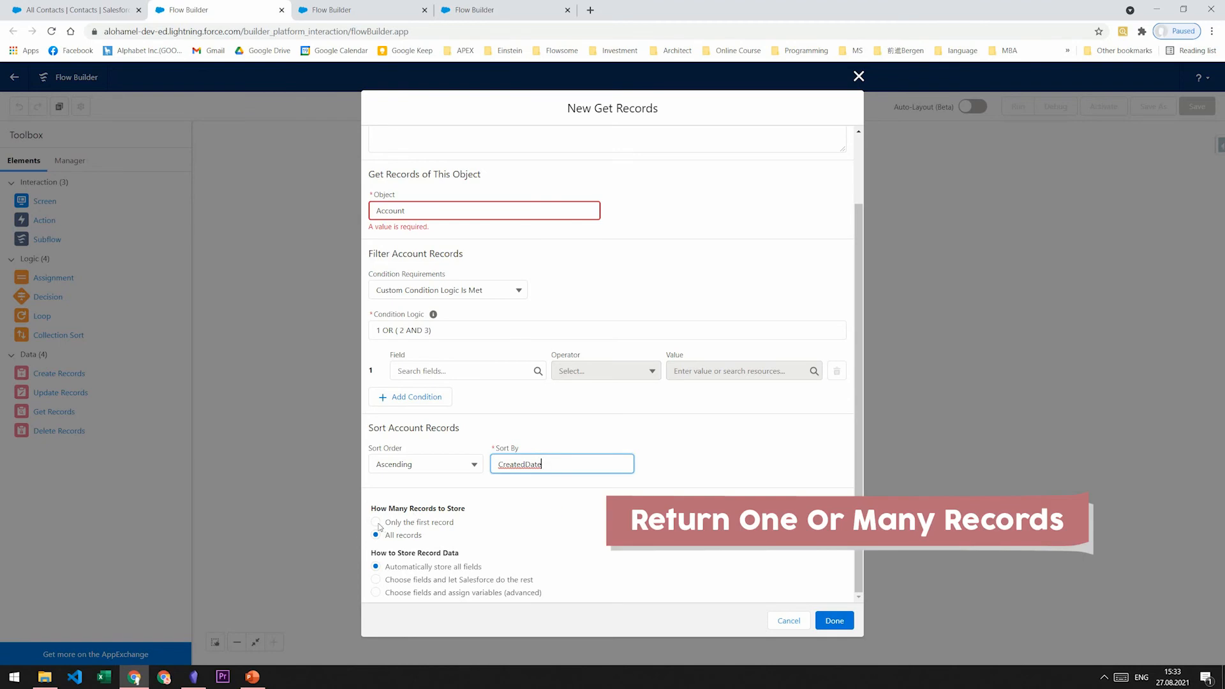
Step: Toggle storage to only the first record, then back to all matching records
left_click(376, 522)
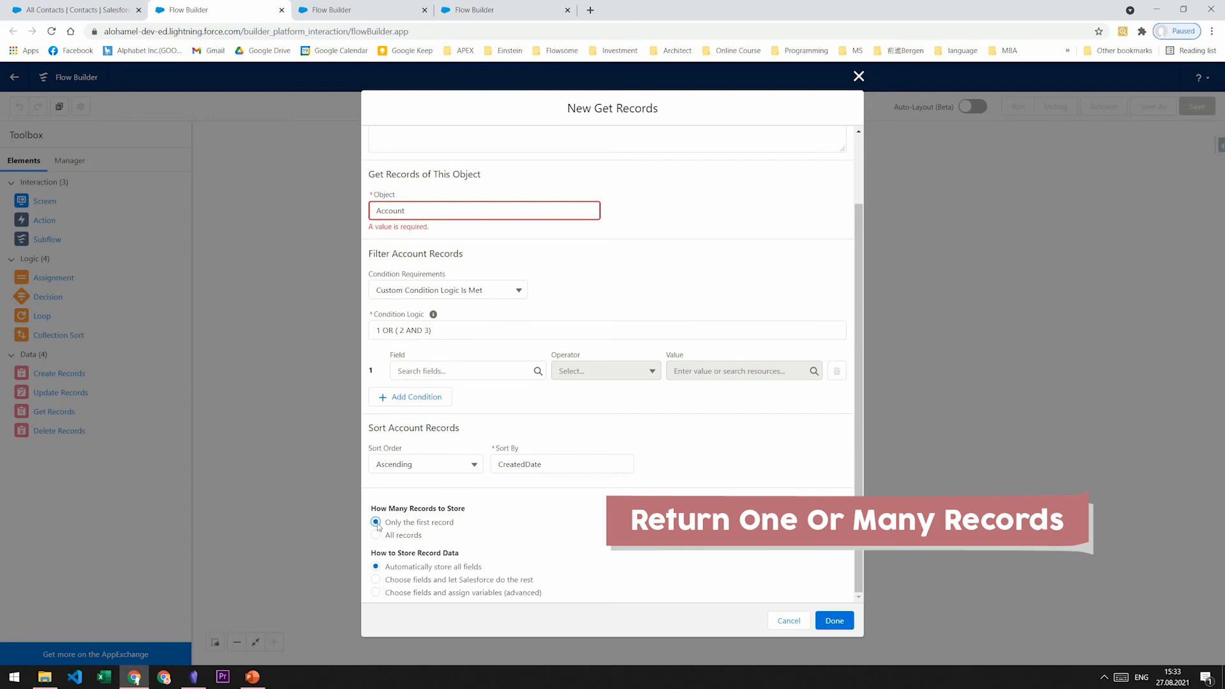
left_click(376, 535)
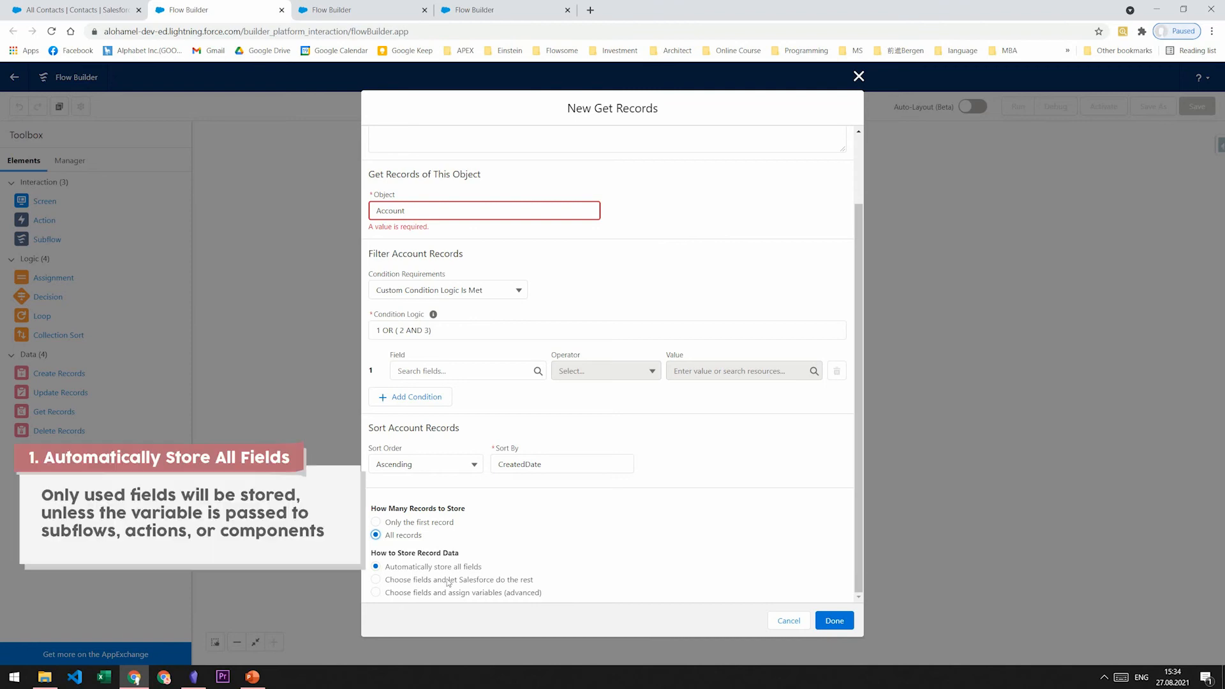
mouse_move(429, 569)
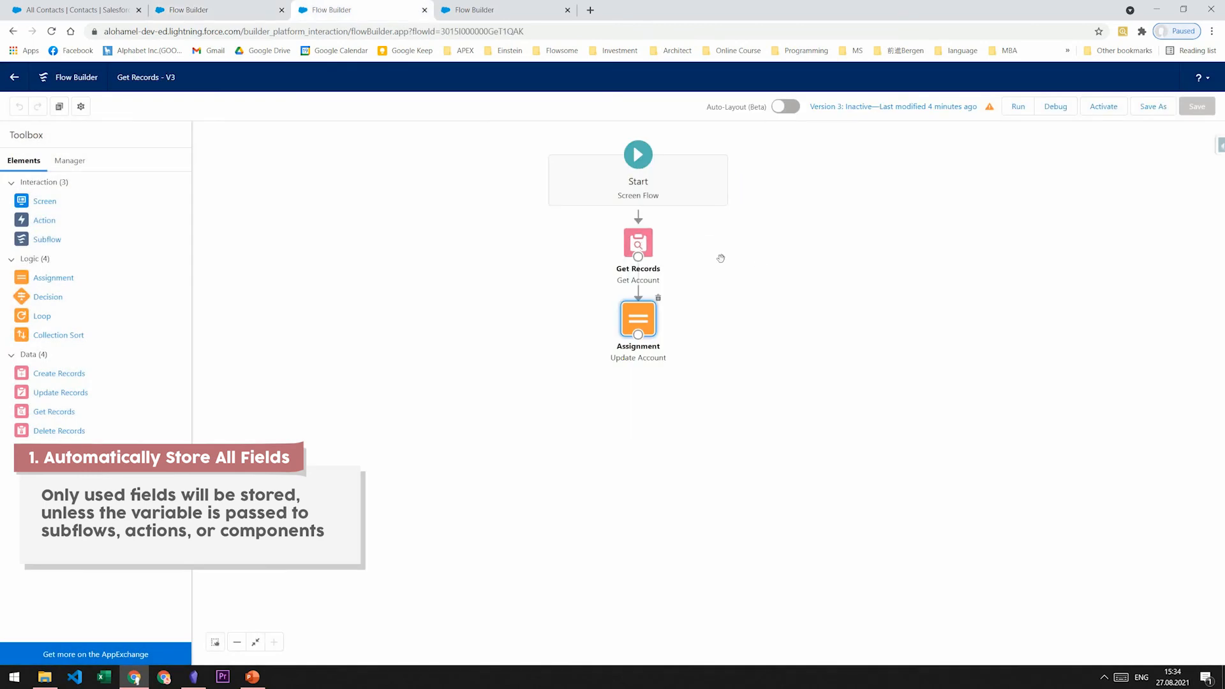
Step: Review the Update Account assignment, then launch a debug run of the flow
double_click(638, 321)
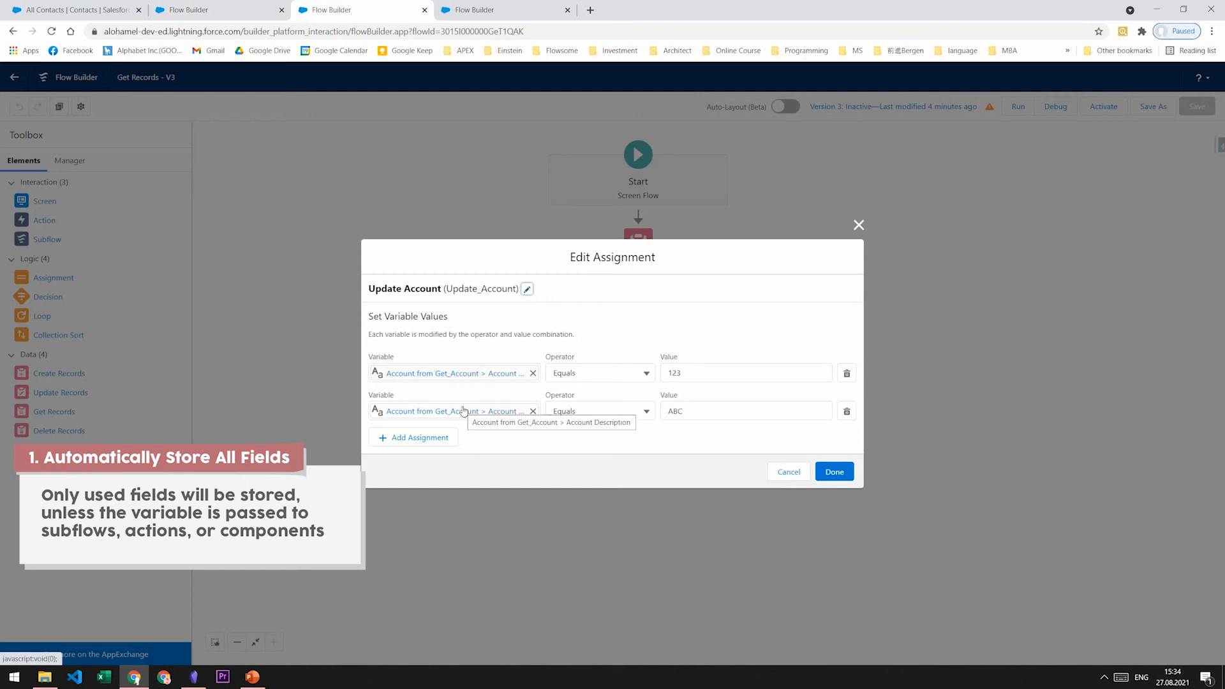
left_click(833, 471)
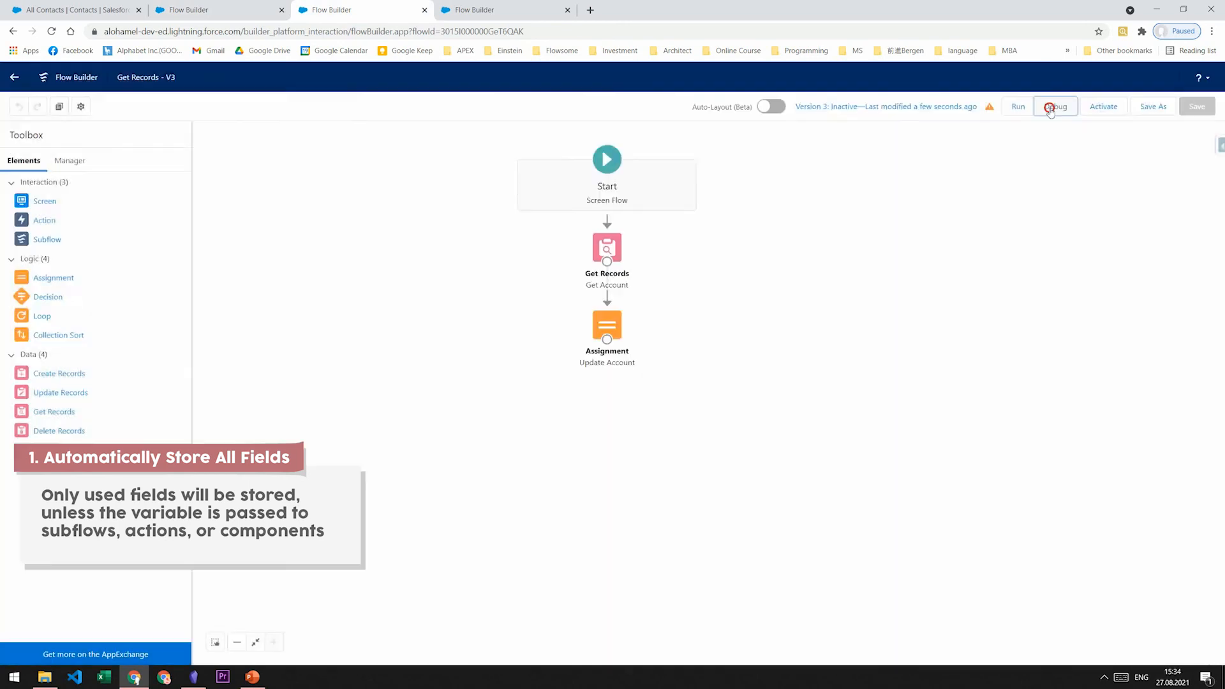
left_click(1054, 107)
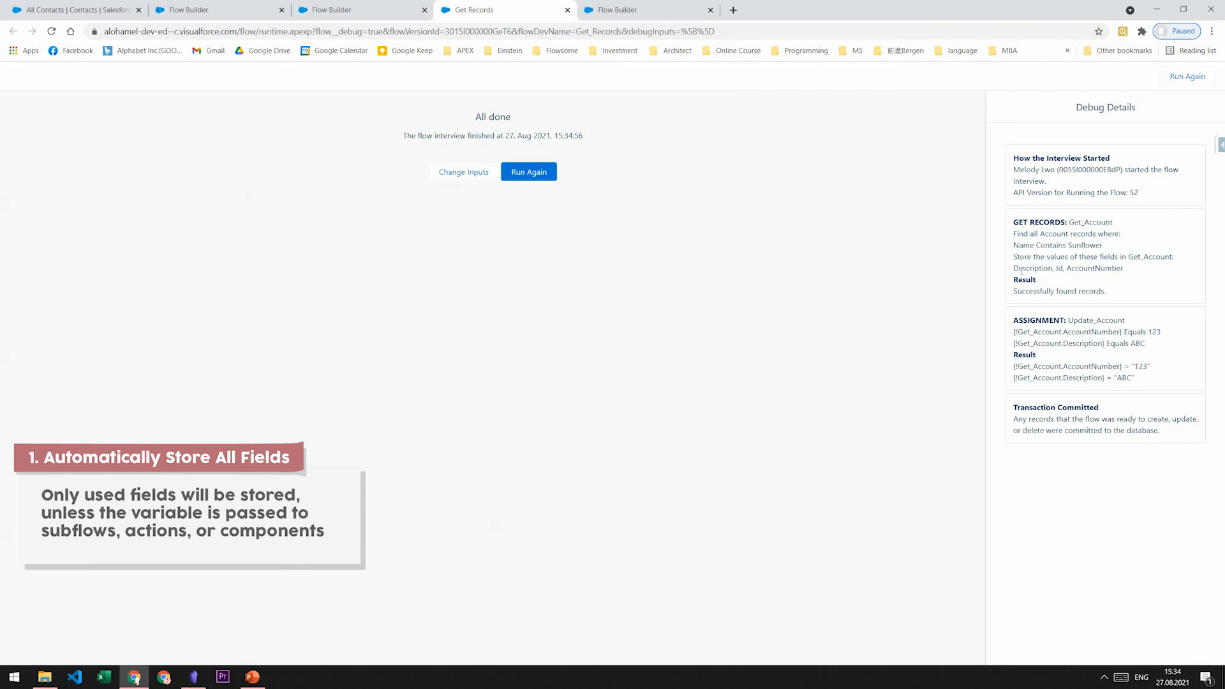
left_click_drag(1012, 268, 1123, 268)
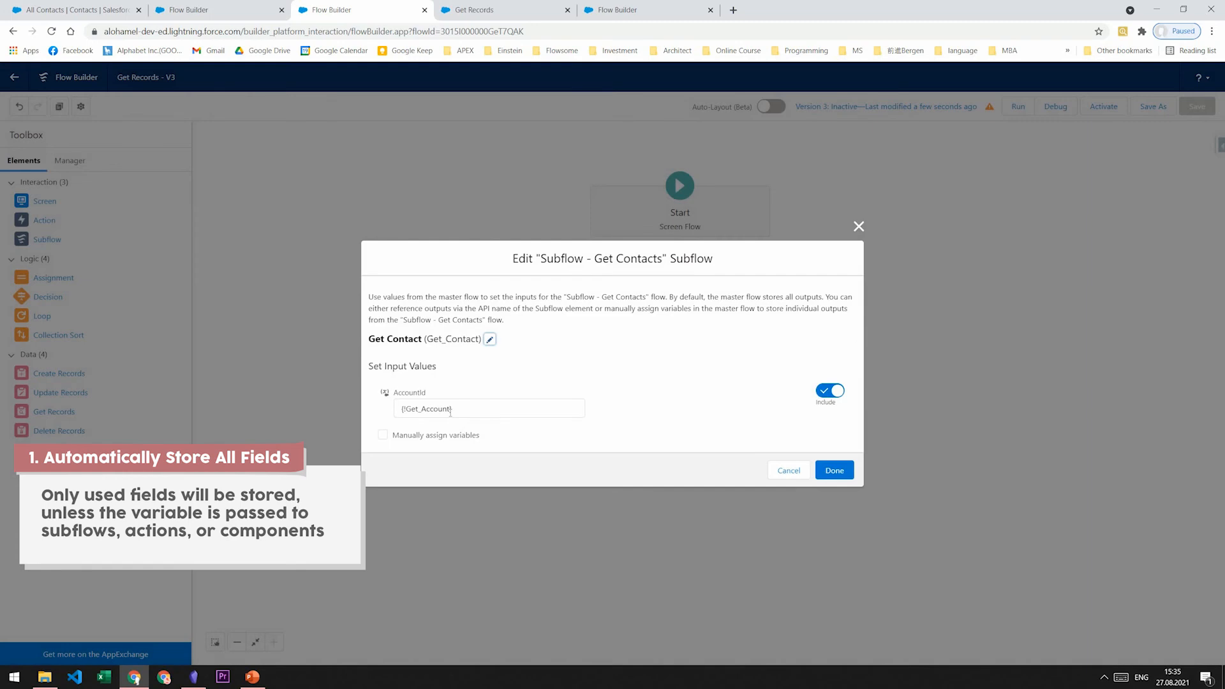
Step: Run the debug with Get_Account feeding the subflow and highlight the all-fields-stored note
left_click(833, 470)
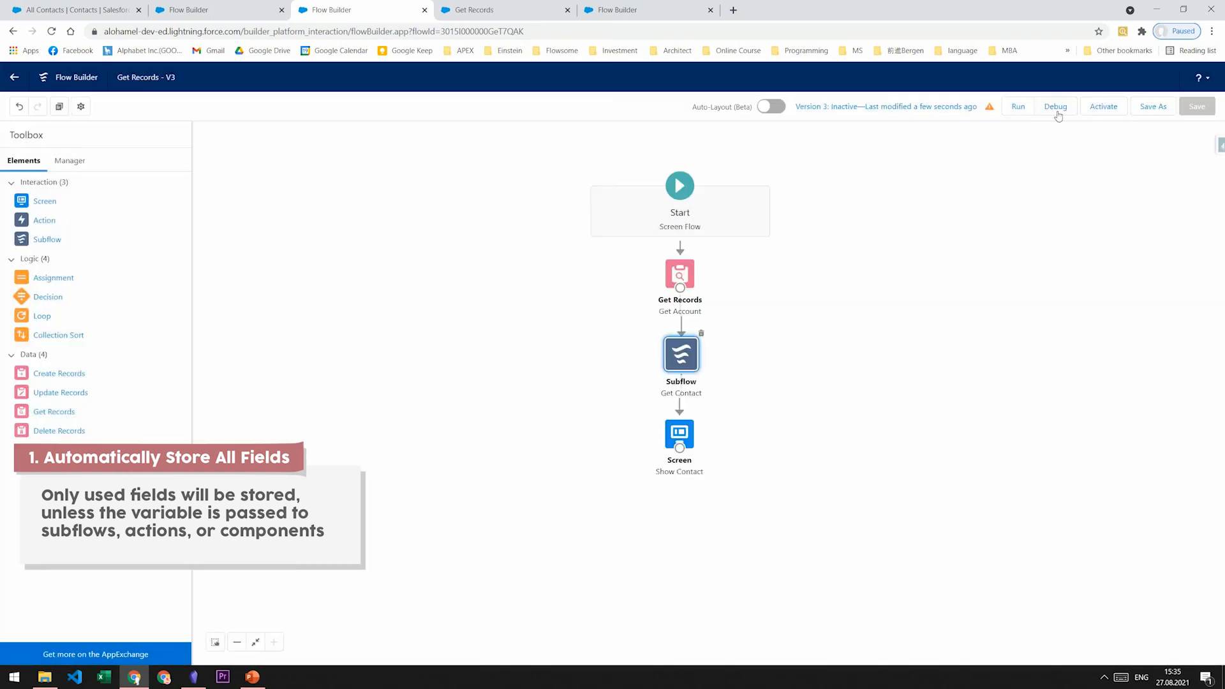
left_click(1056, 106)
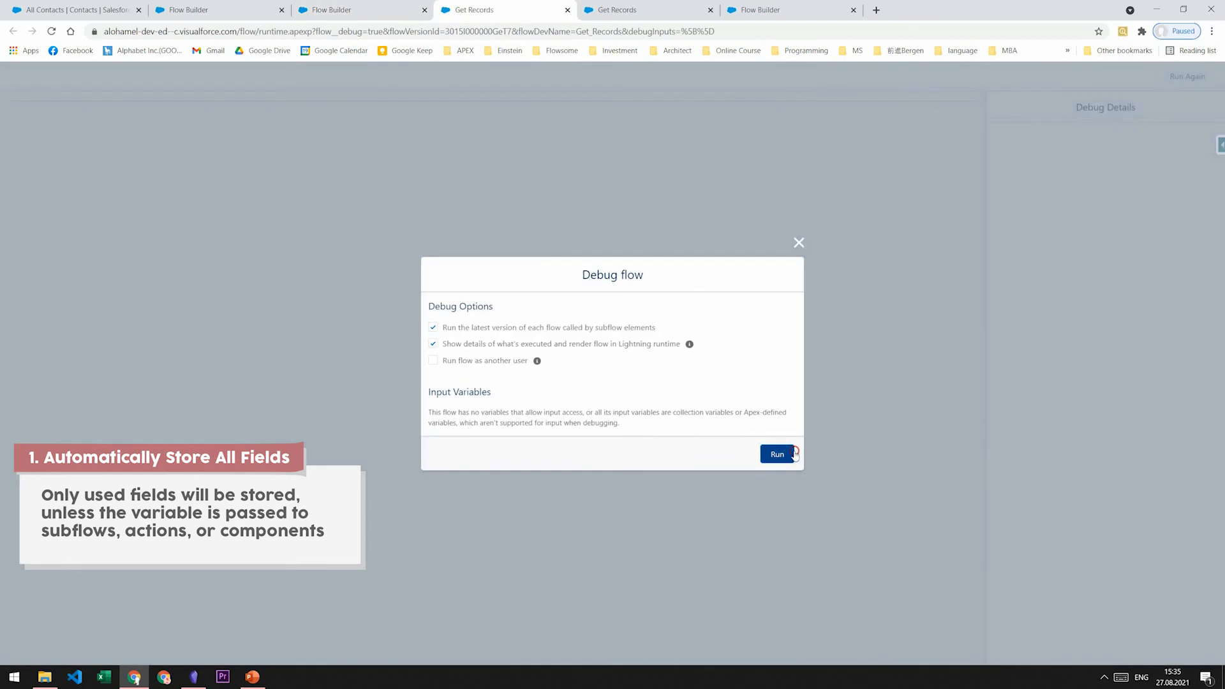
left_click(776, 453)
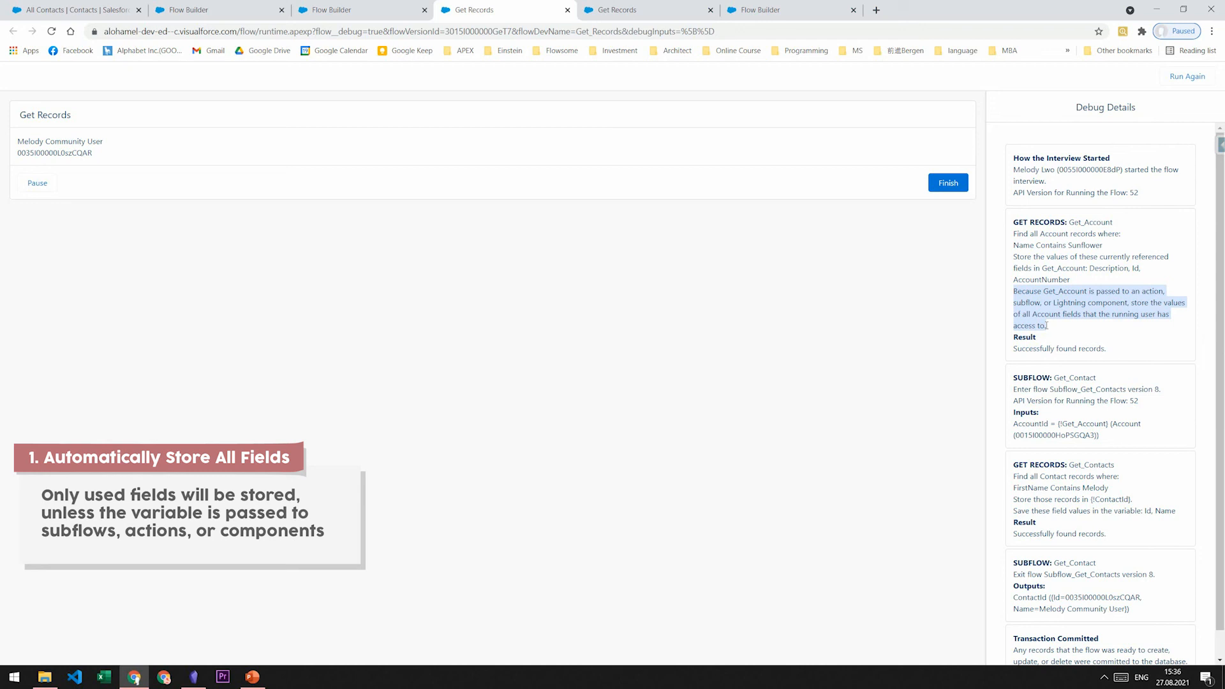
left_click(1014, 290)
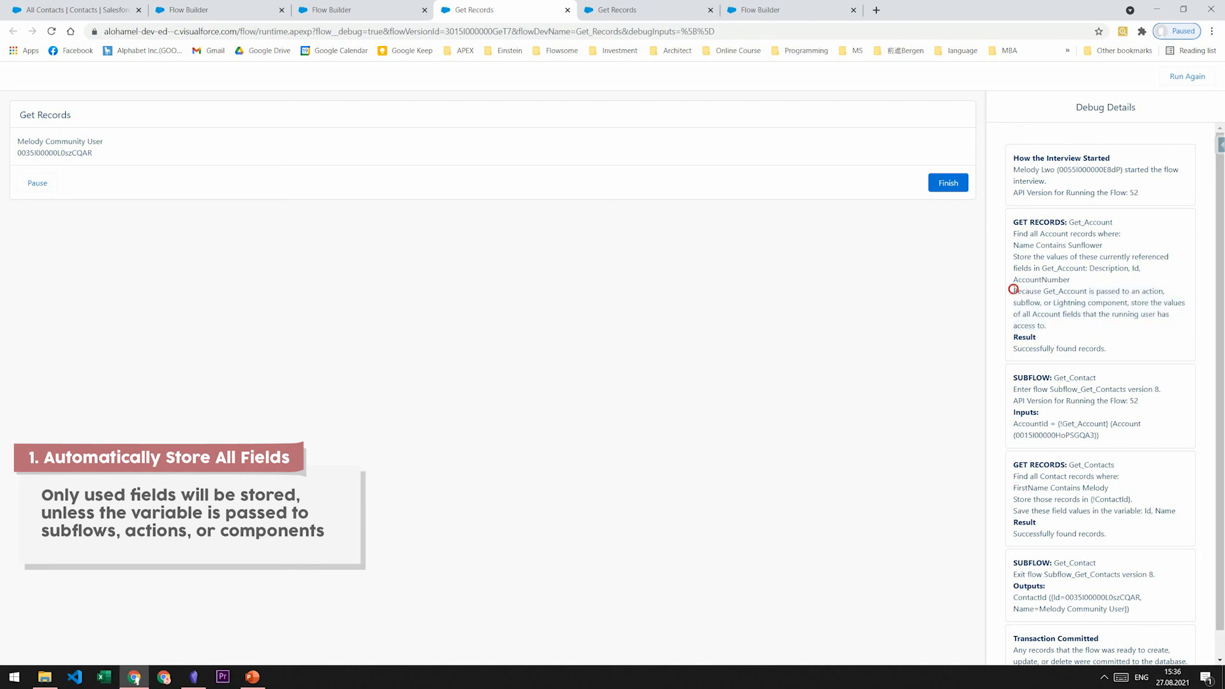
left_click_drag(1014, 291, 1049, 325)
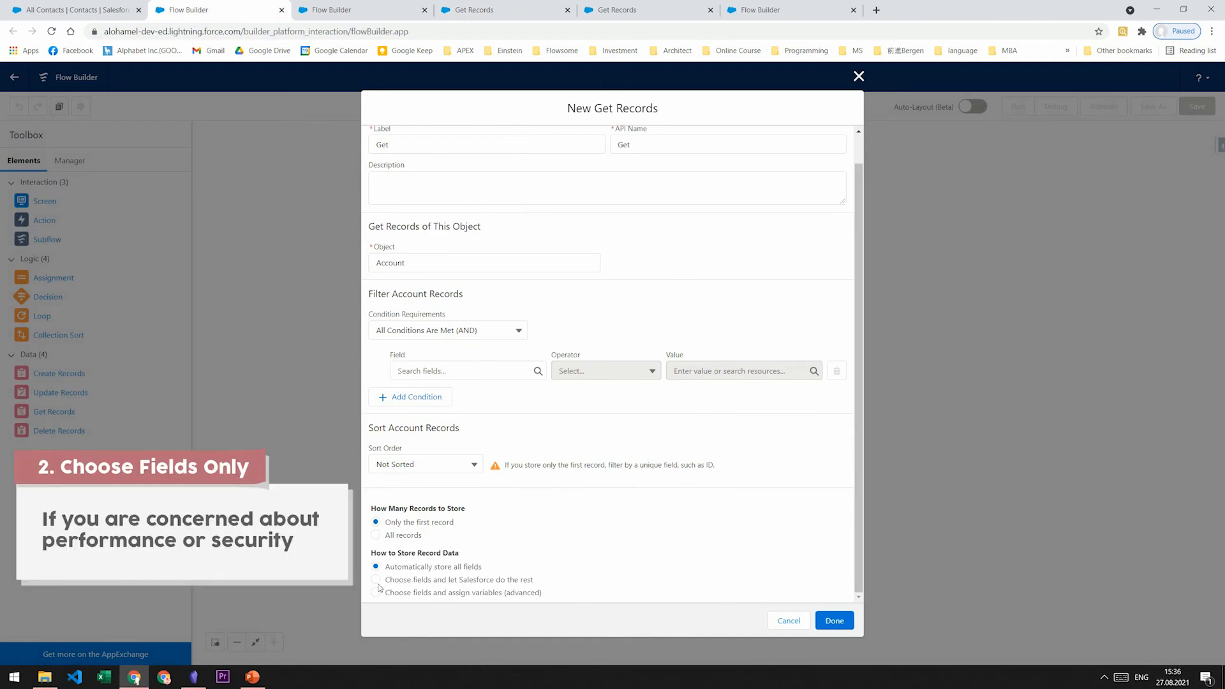
Step: Store chosen fields only, adding Name and AccountSource alongside ID
left_click(376, 580)
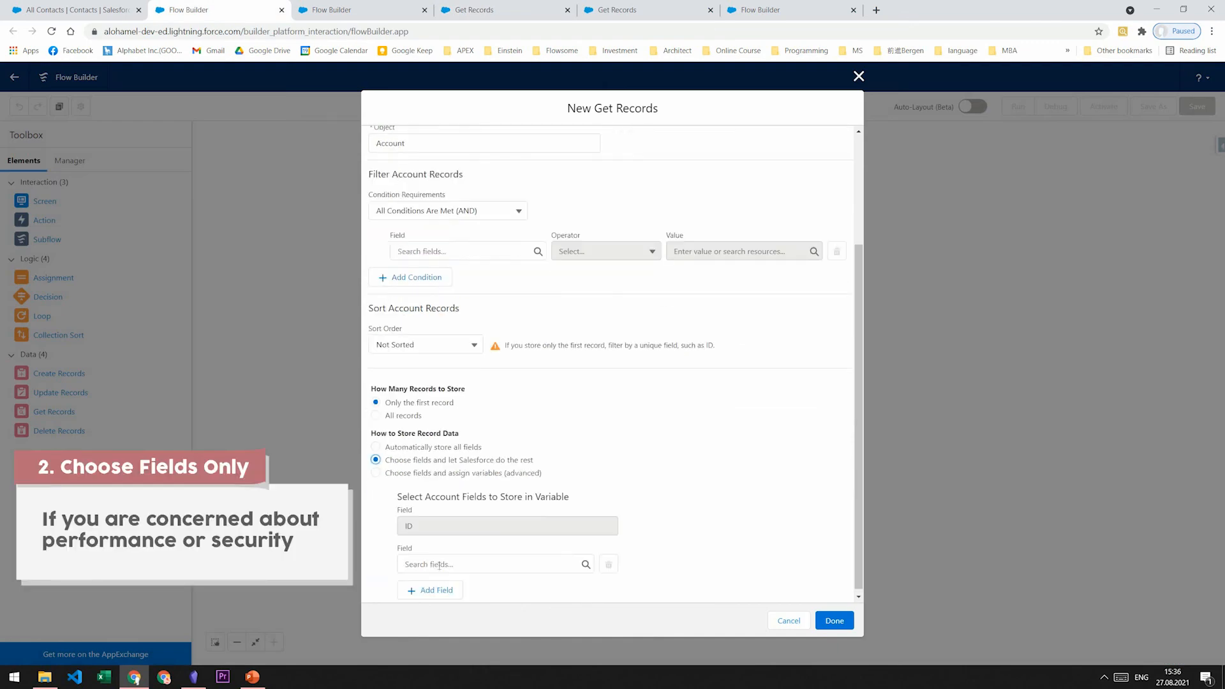
scroll("down", 3)
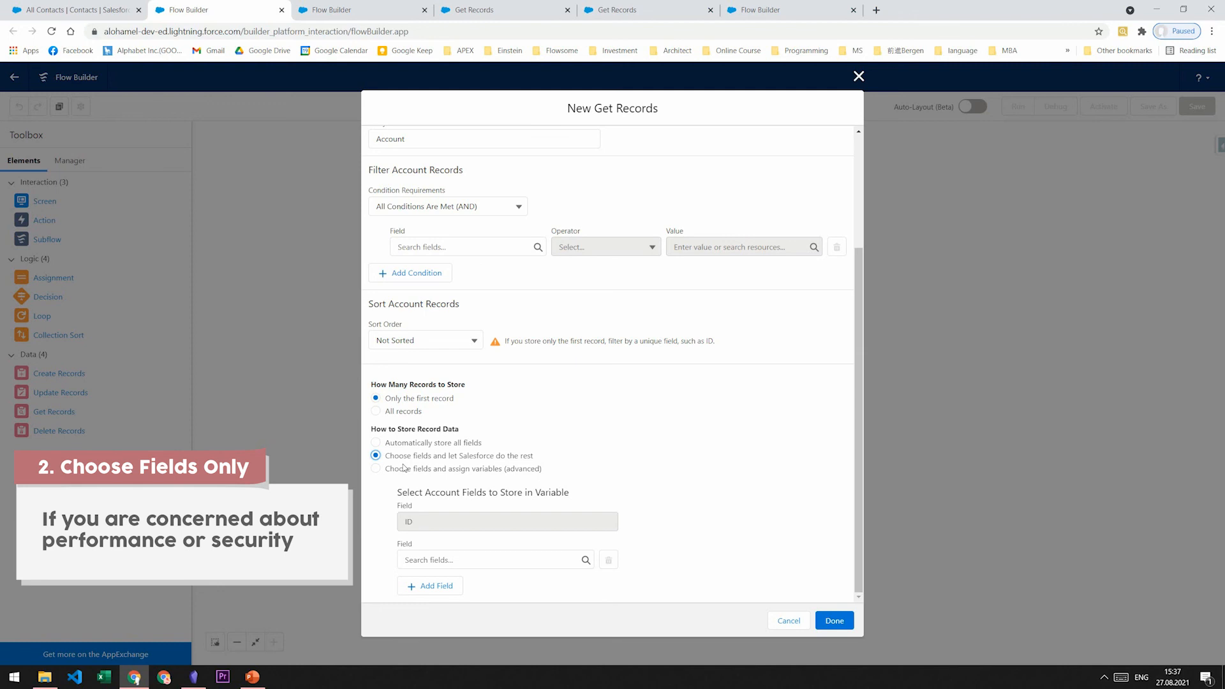
left_click(430, 585)
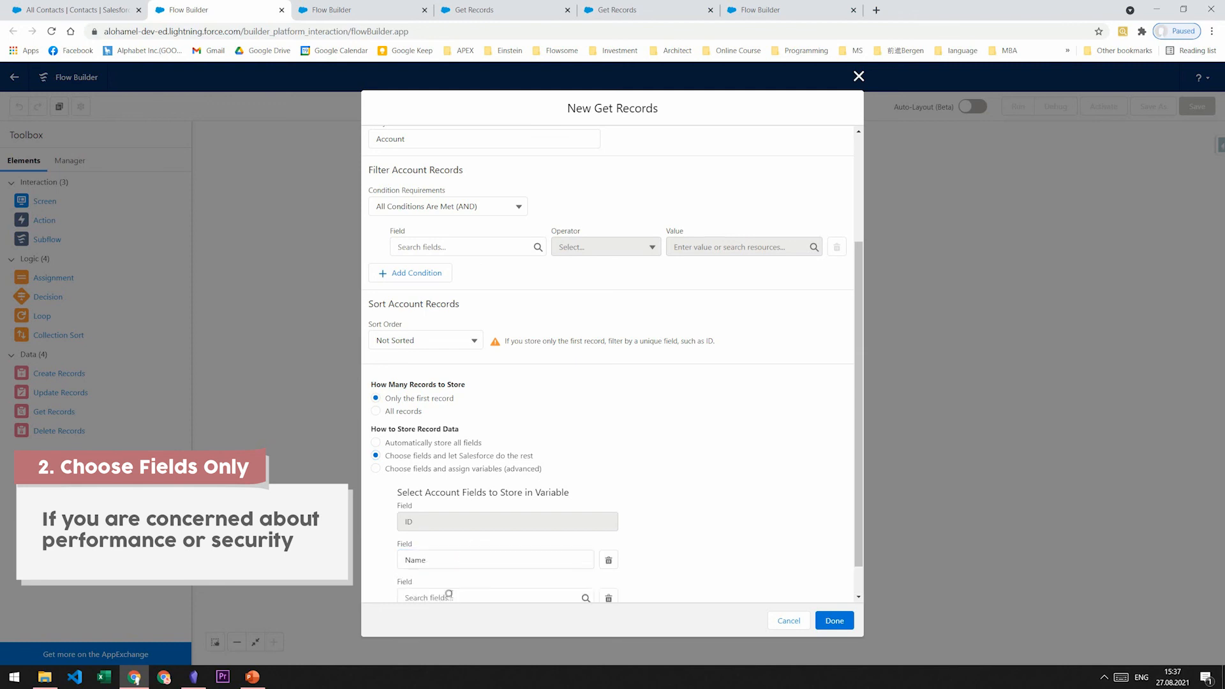
left_click(495, 598)
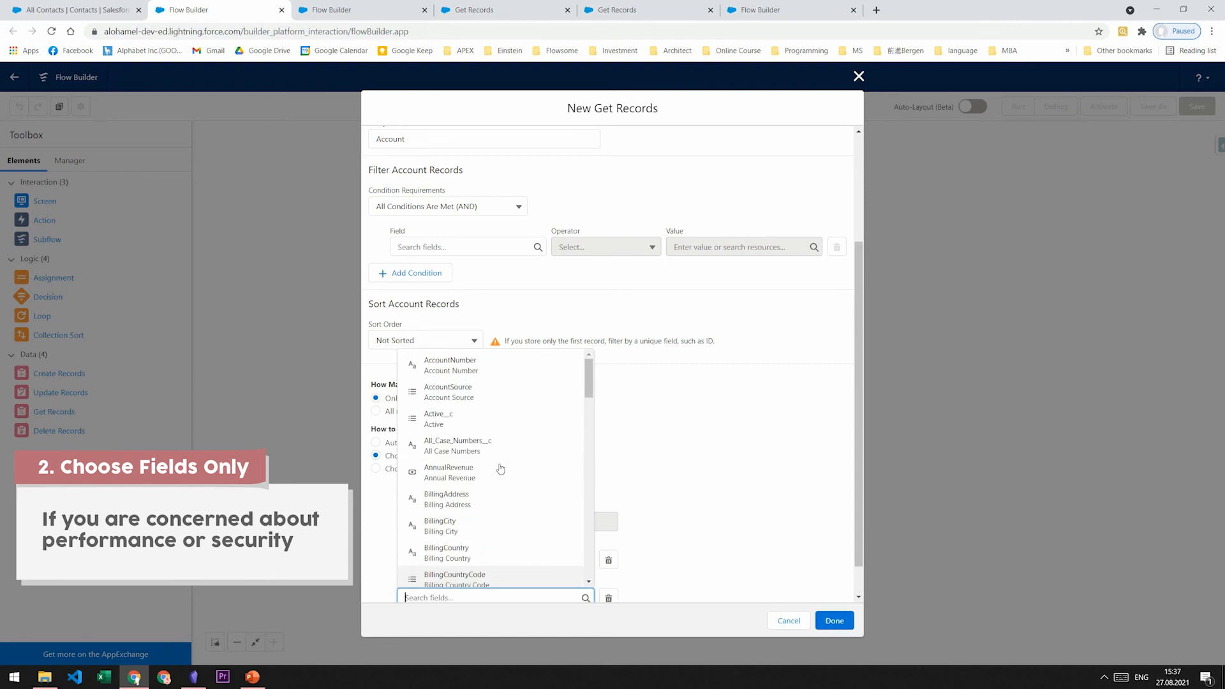
left_click(448, 387)
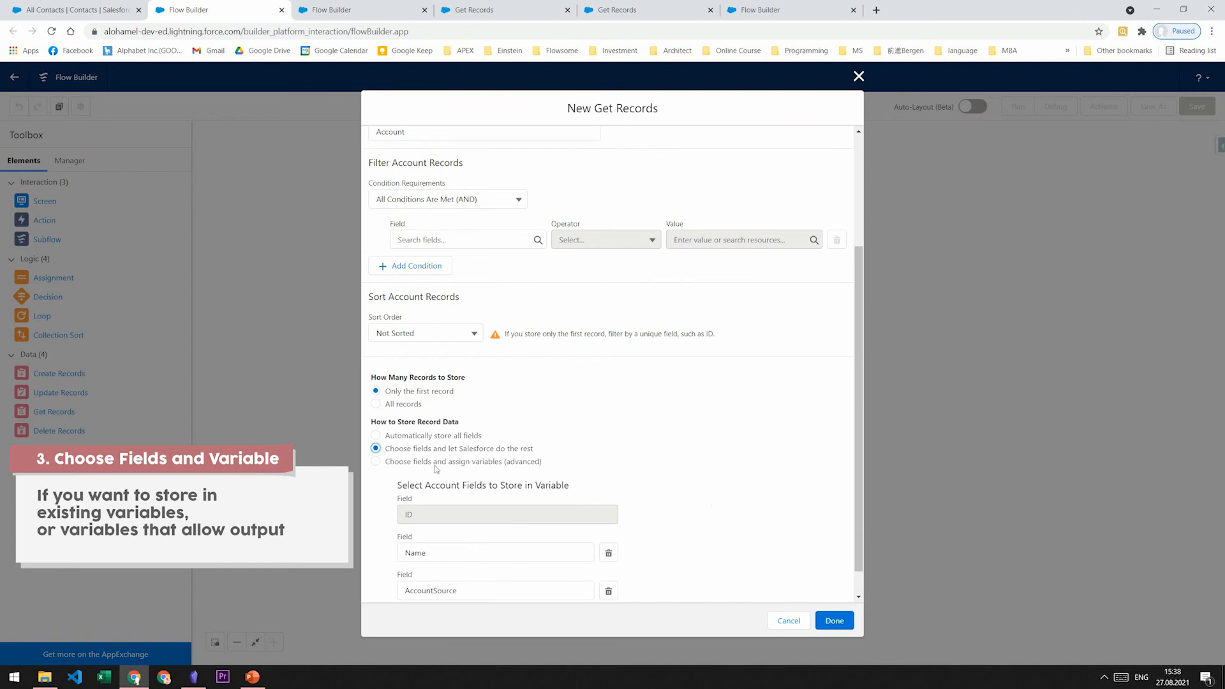
Step: Switch storage to choosing fields and assigning variables (advanced)
left_click(376, 461)
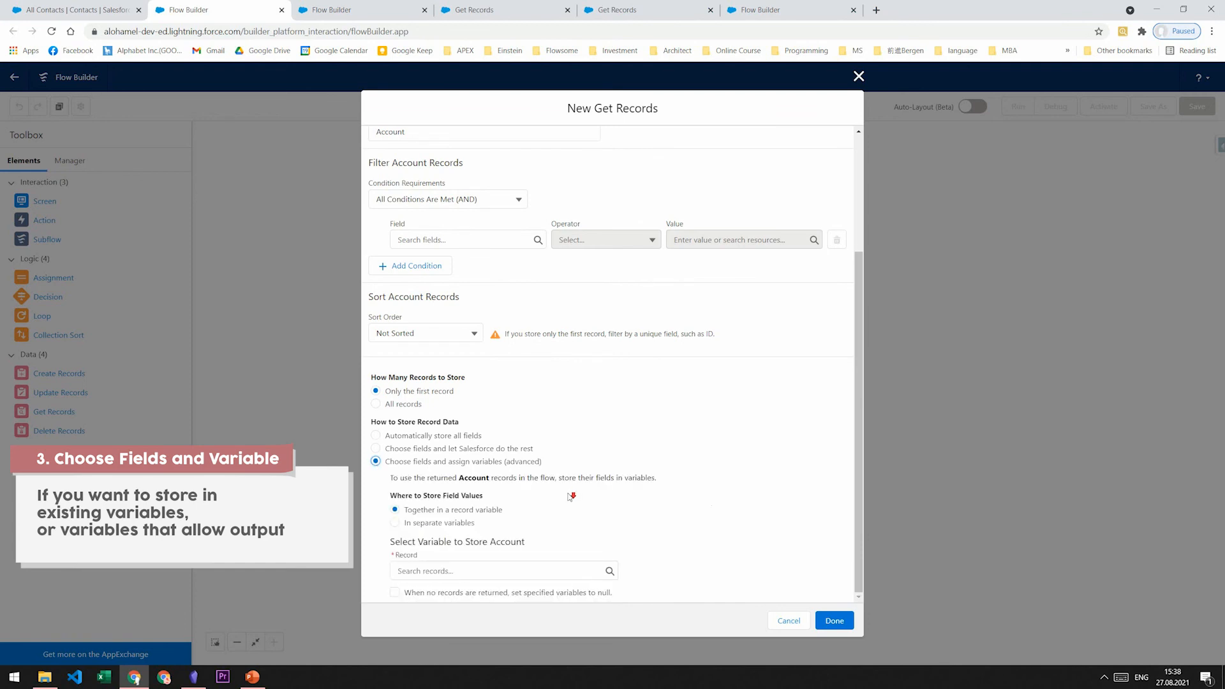
mouse_move(569, 497)
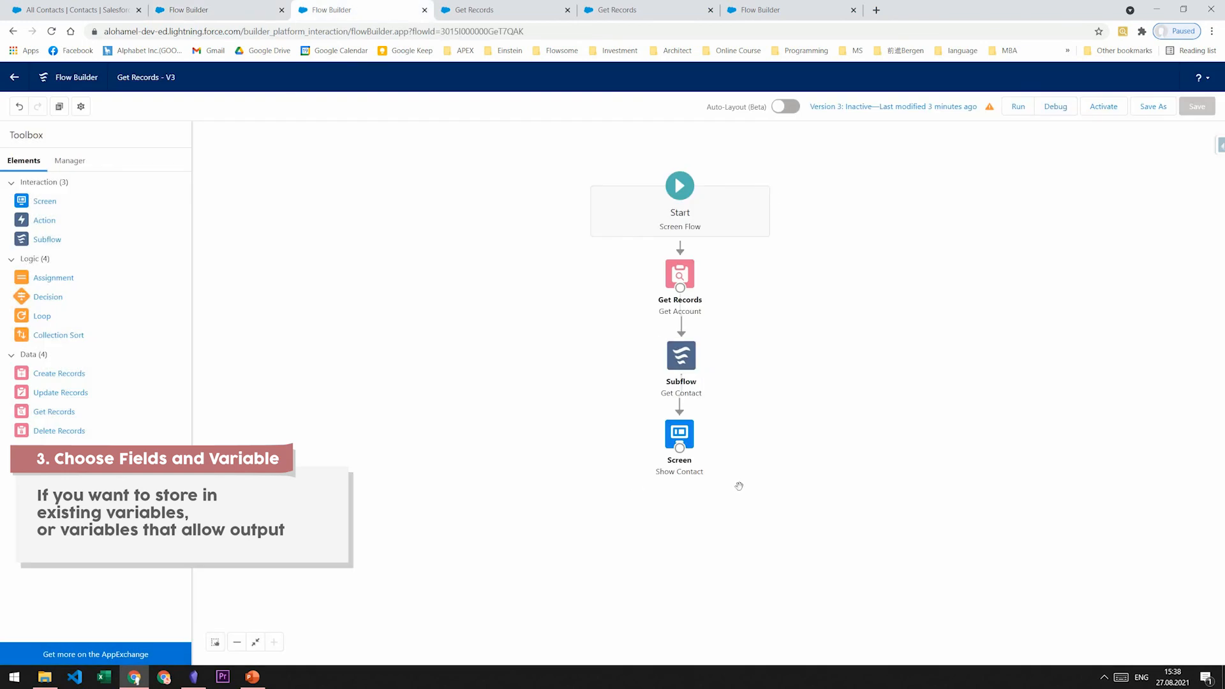
mouse_move(679, 275)
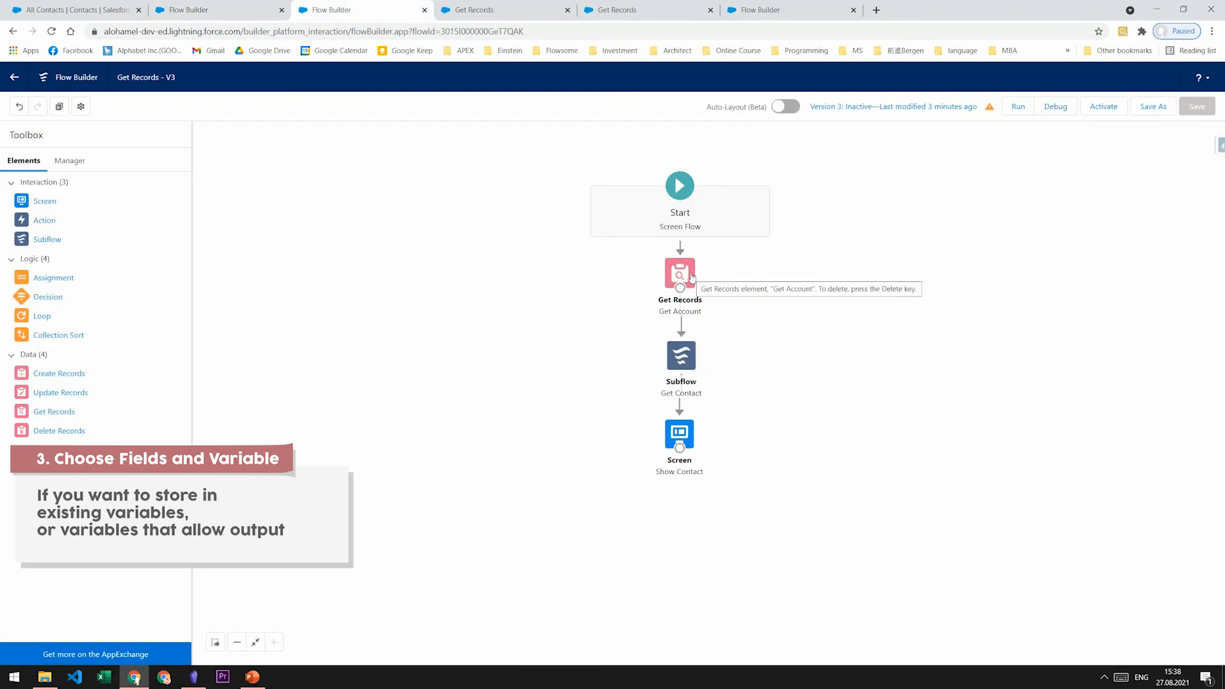
mouse_move(680, 355)
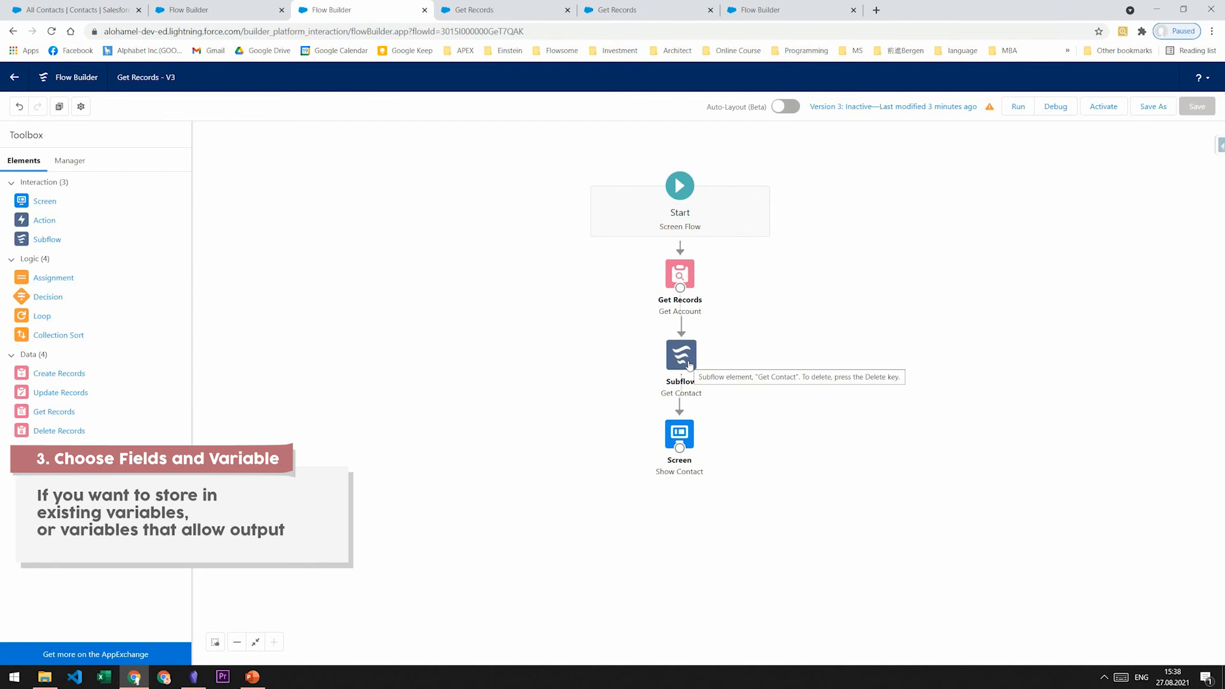
mouse_move(679, 359)
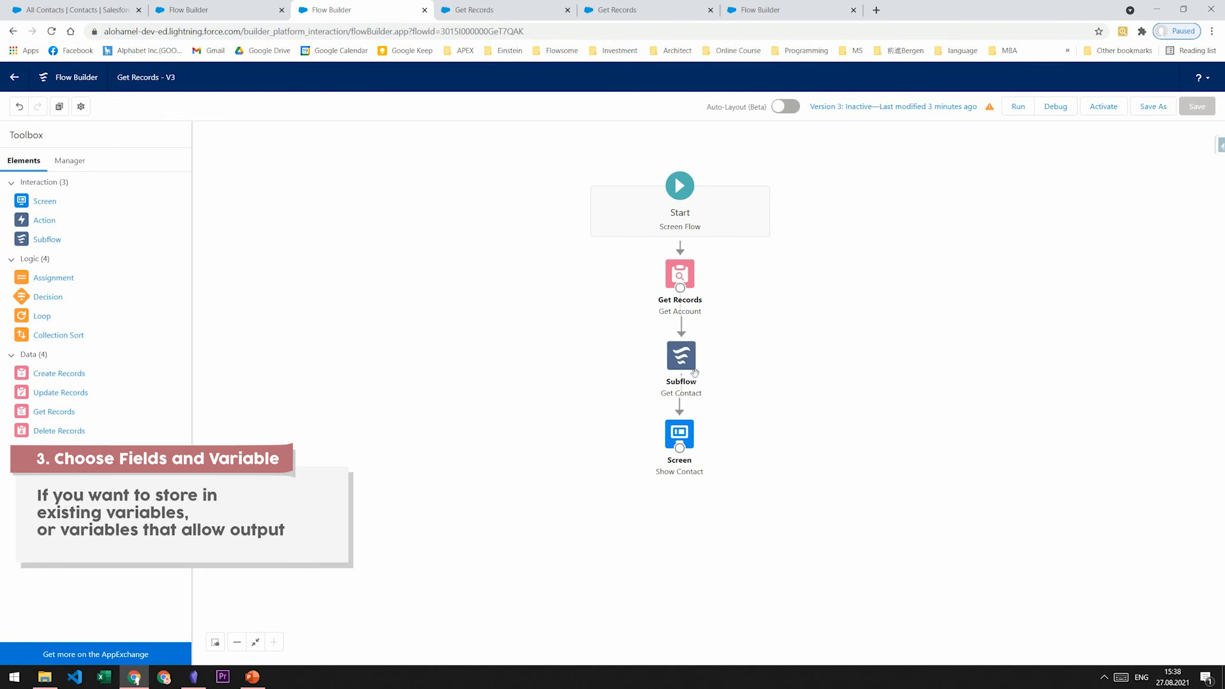
mouse_move(680, 355)
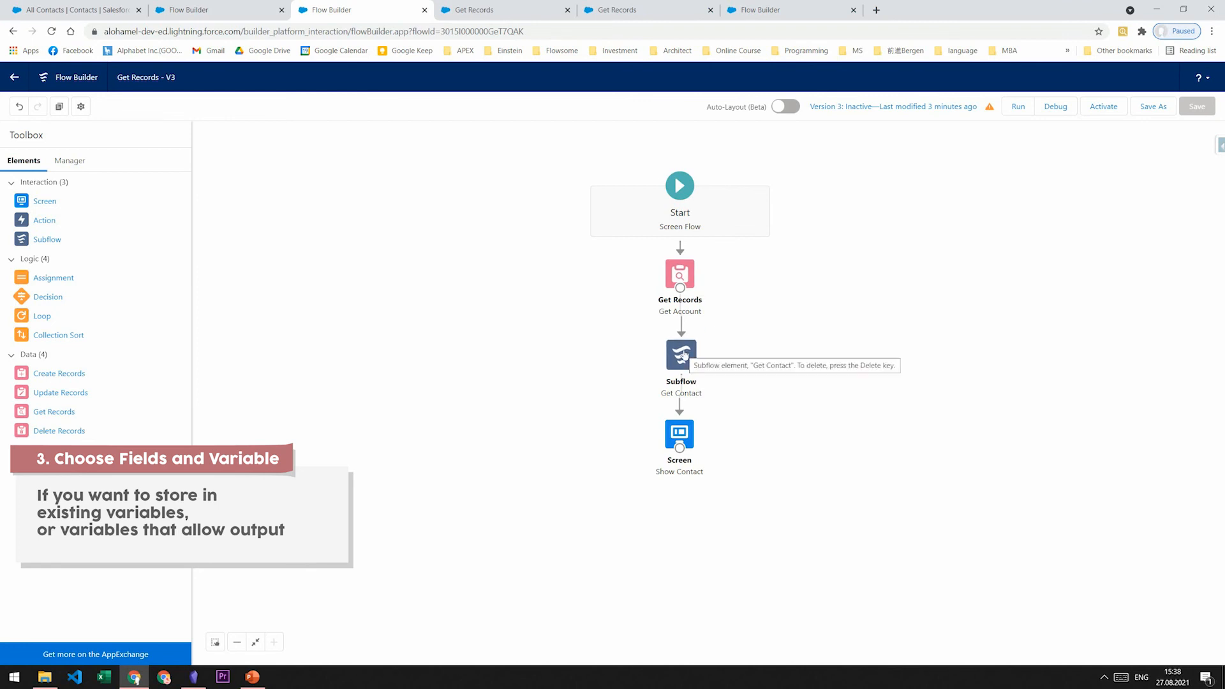
mouse_move(680, 434)
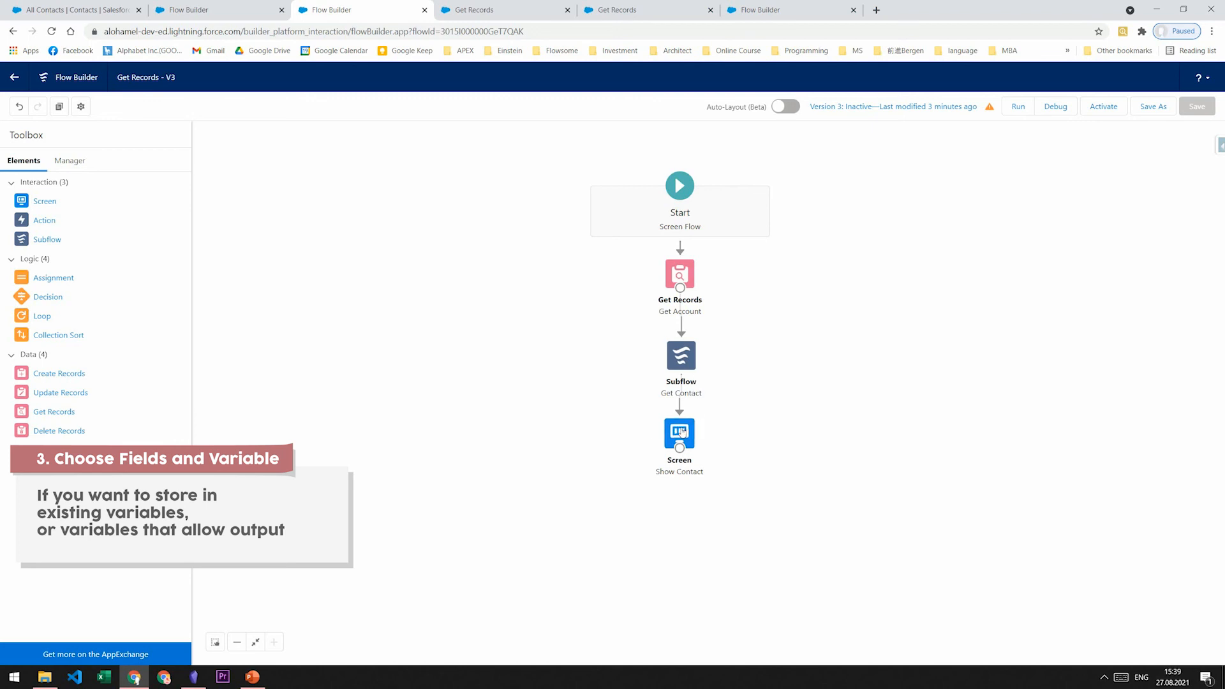
Step: Open the Subflow - Get Contacts flow from the Get Contact subflow element
double_click(679, 434)
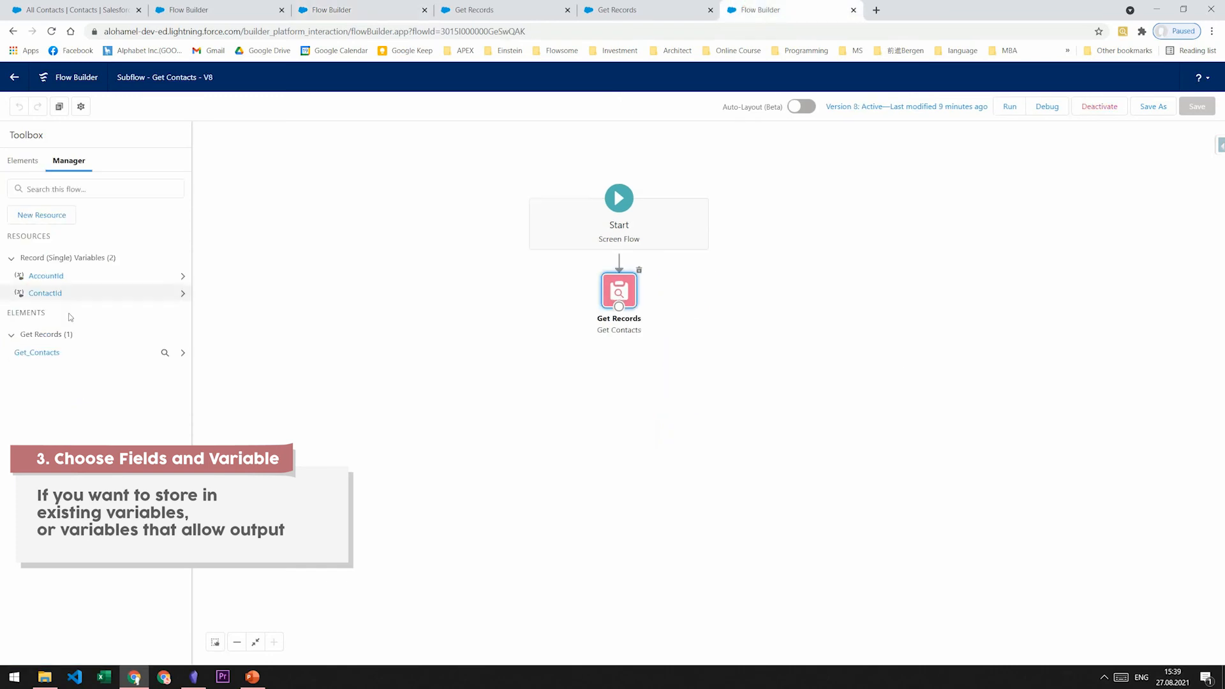
Step: Reopen the Get Contacts element to review the Melody Community User debug output
double_click(619, 291)
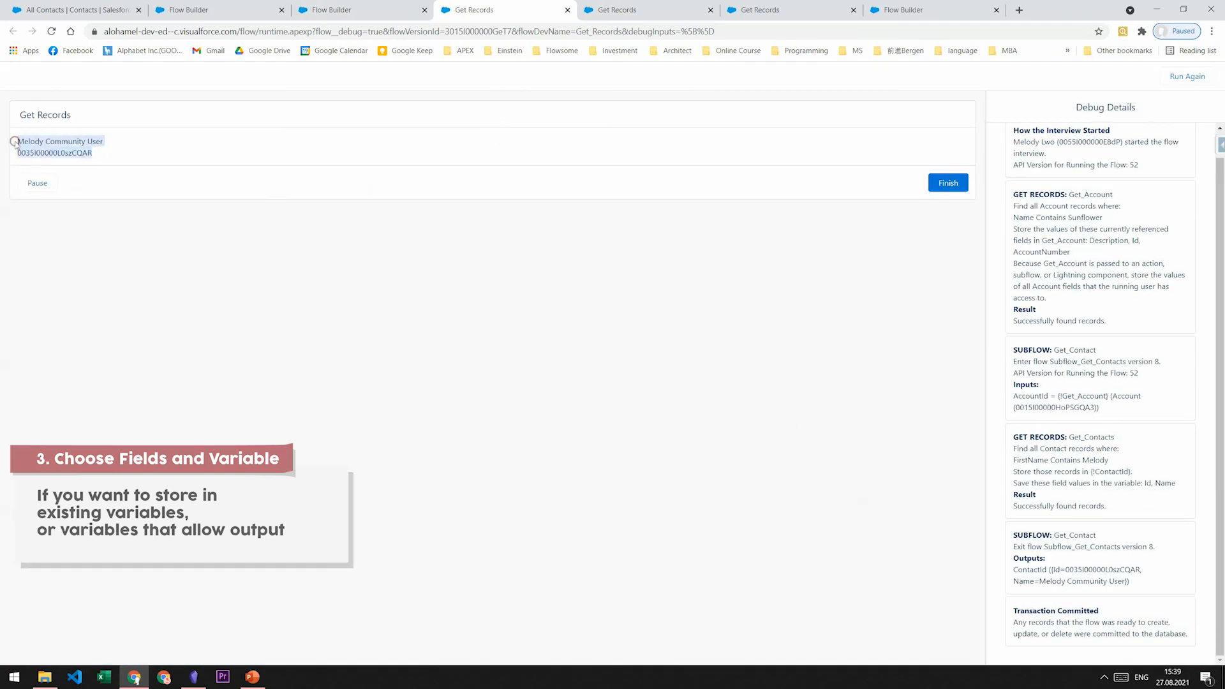
Step: Save the auto-store-all-fields Get Contacts subflow as activated version 9 and return to the main flow
left_click(899, 9)
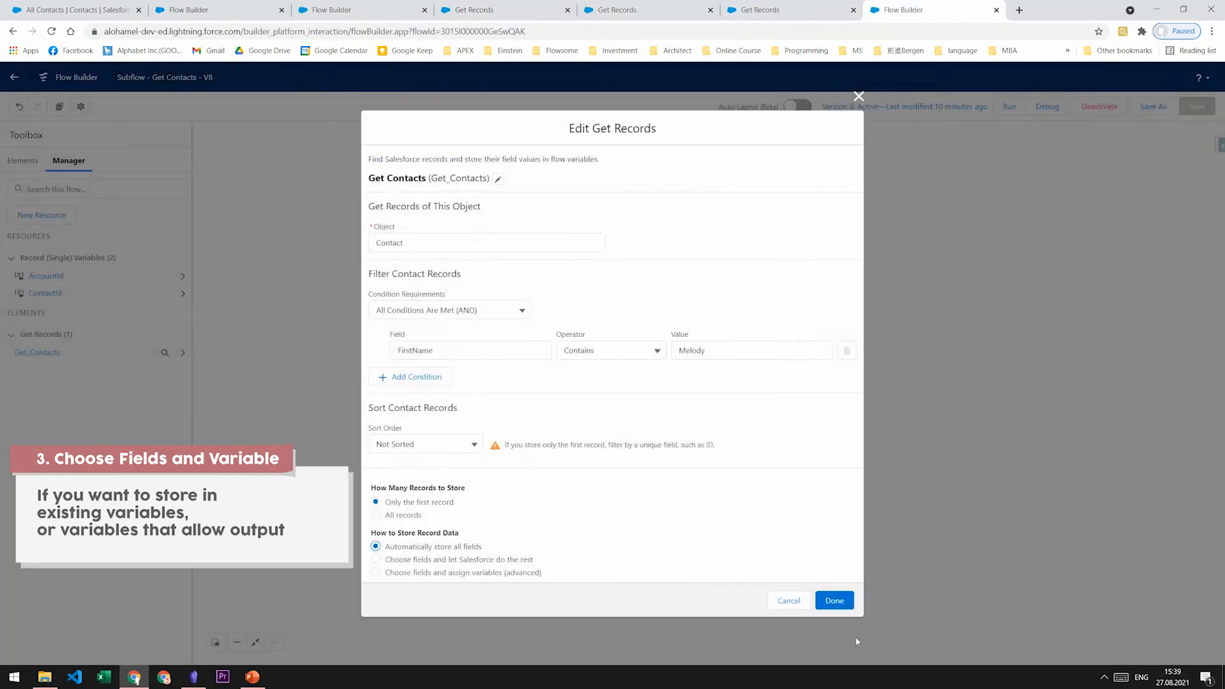
left_click(832, 600)
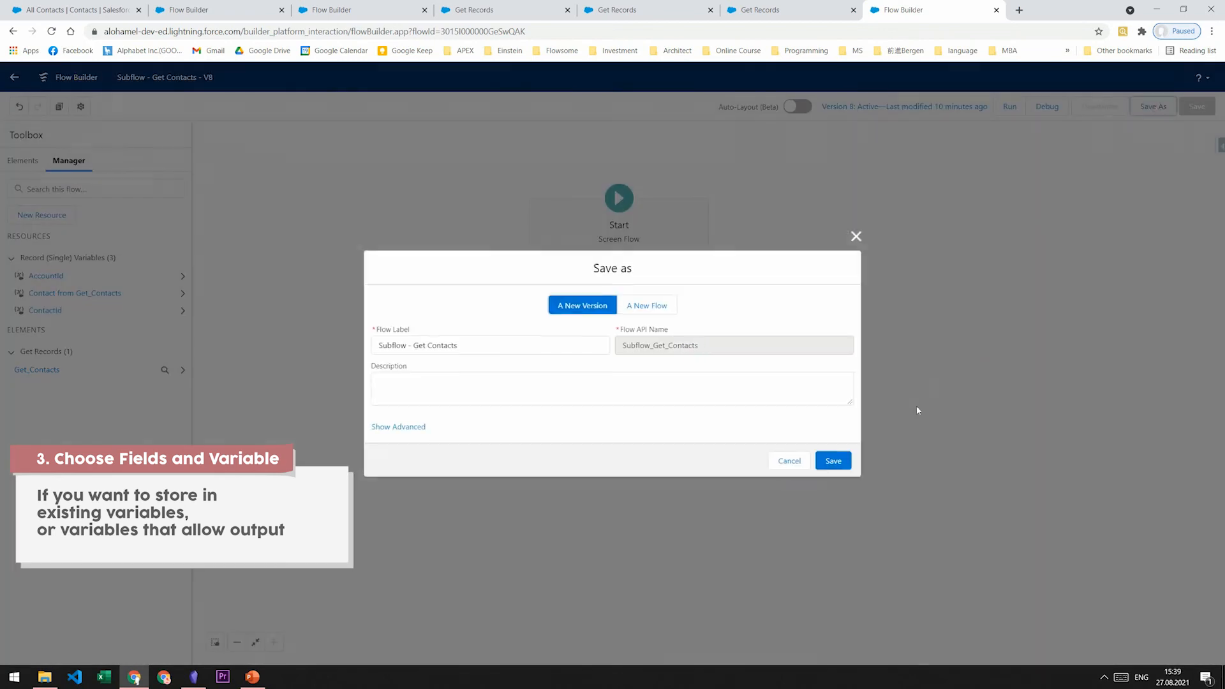
left_click(832, 460)
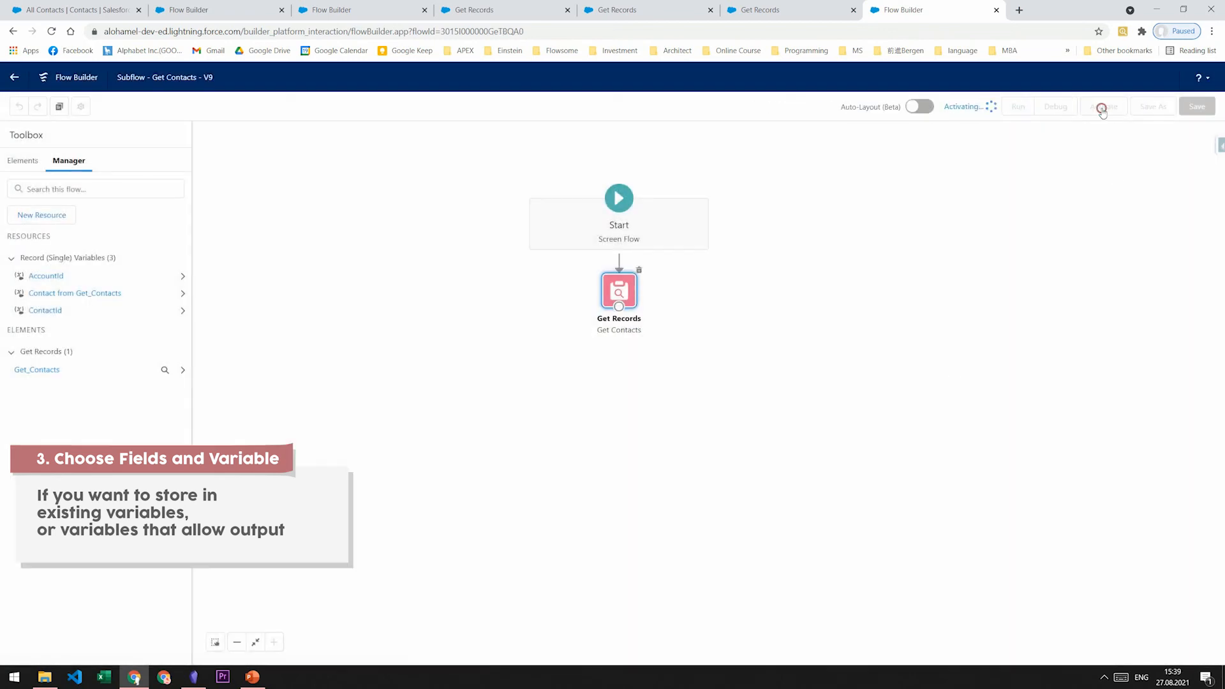
left_click(363, 9)
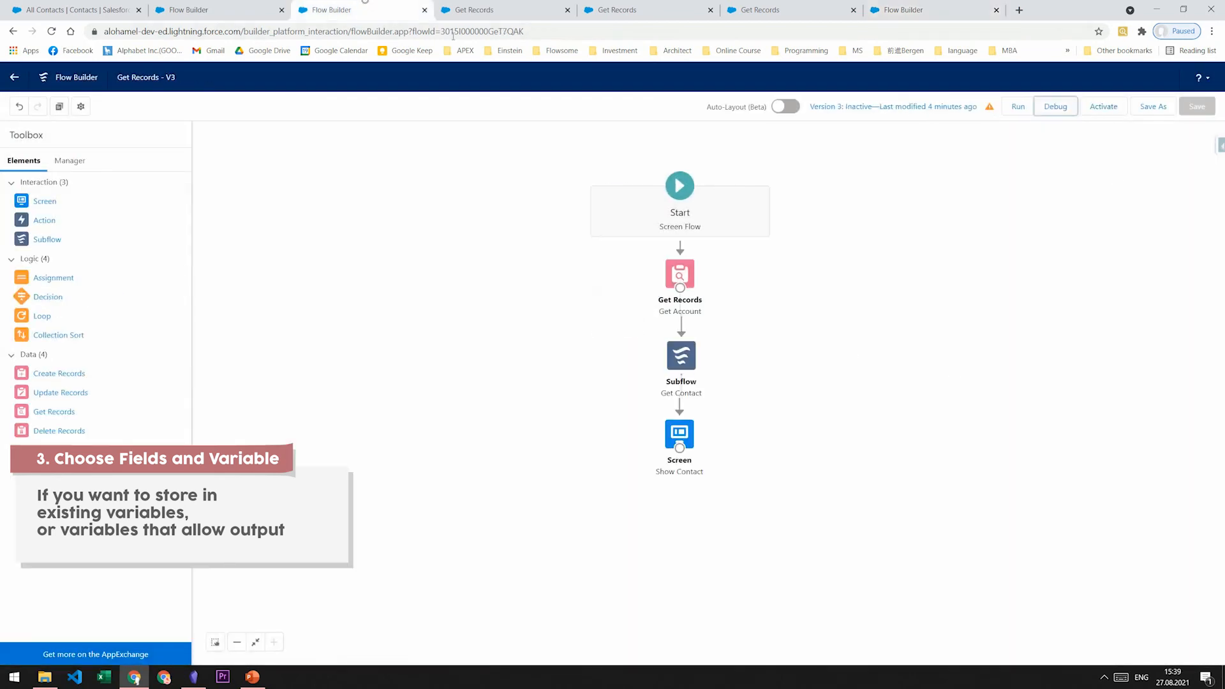
Step: Debug the main flow, showing subflow version 9 now outputs a null ContactId
left_click(1055, 107)
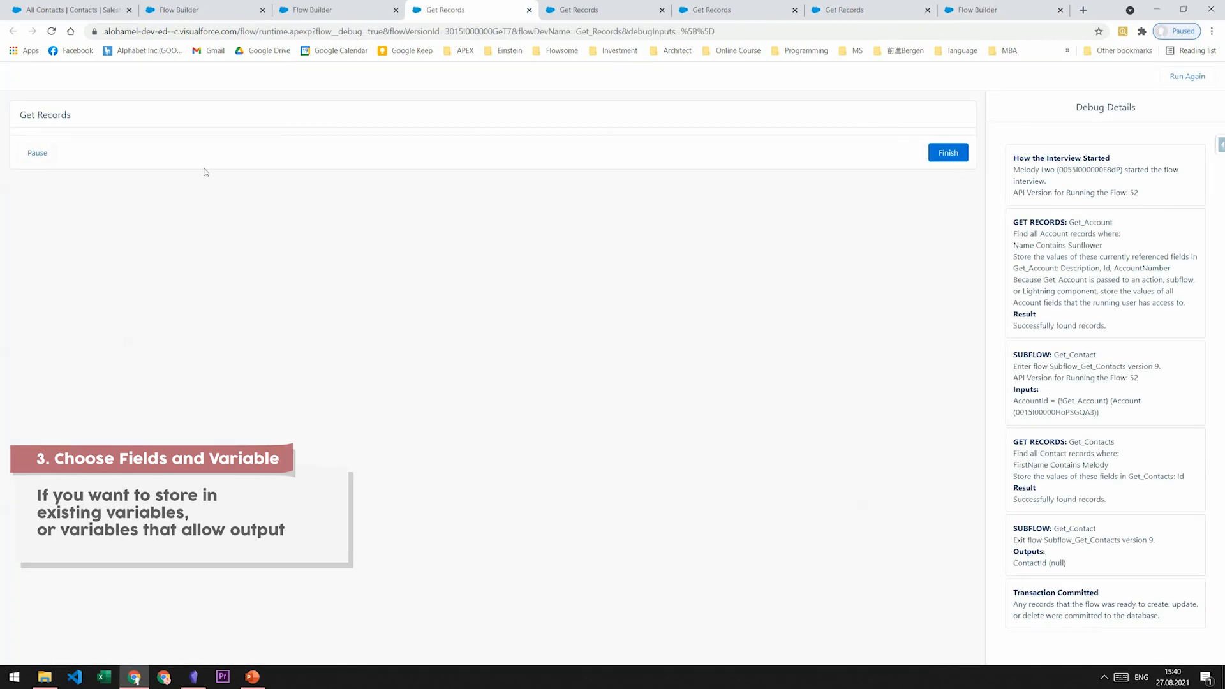
mouse_move(494, 194)
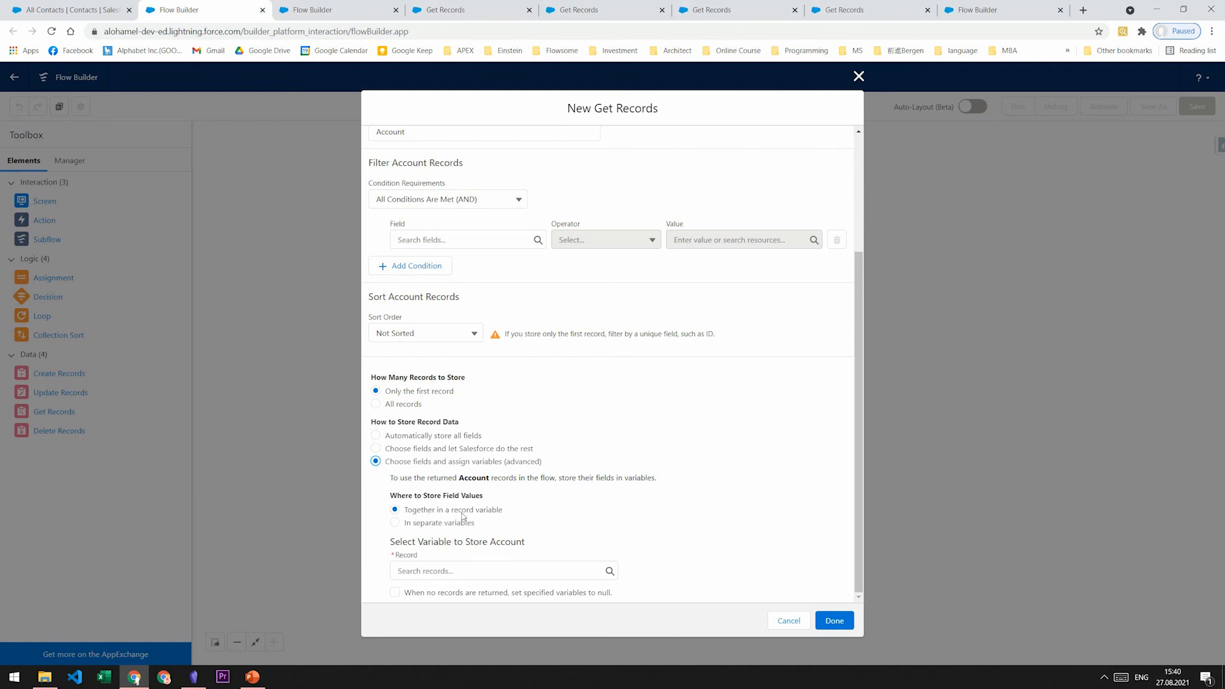
Step: Keep Account fields together in a record variable and null the variables when no records return
left_click(396, 523)
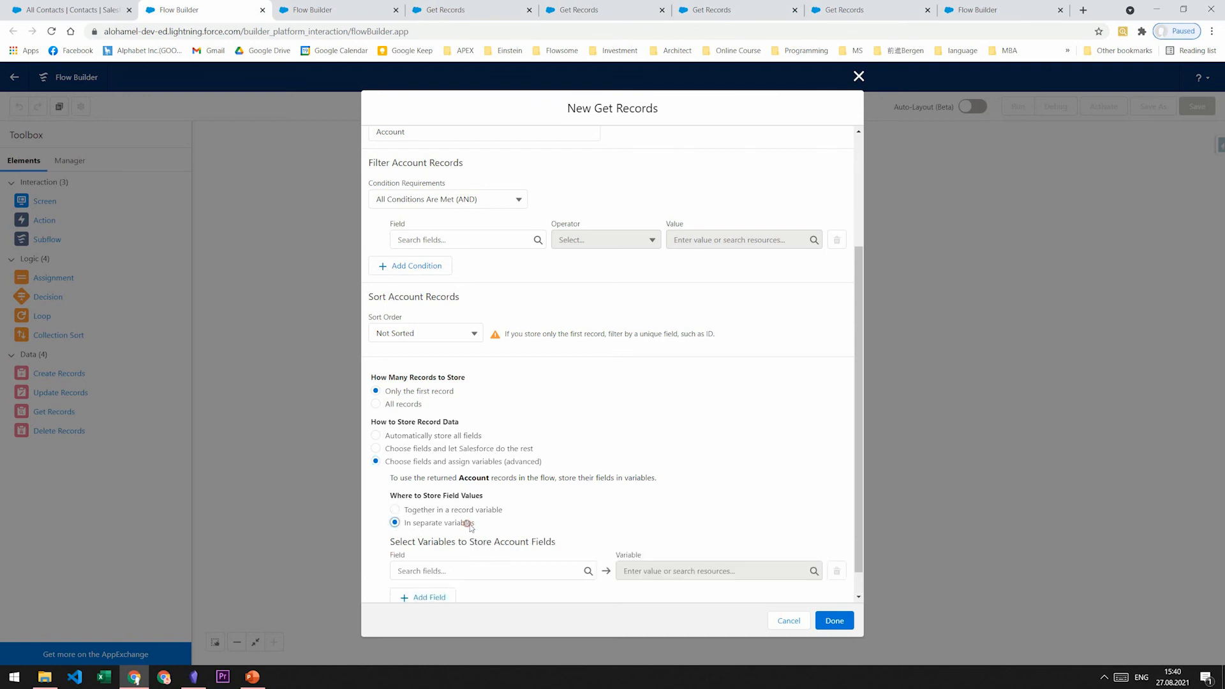
left_click(395, 509)
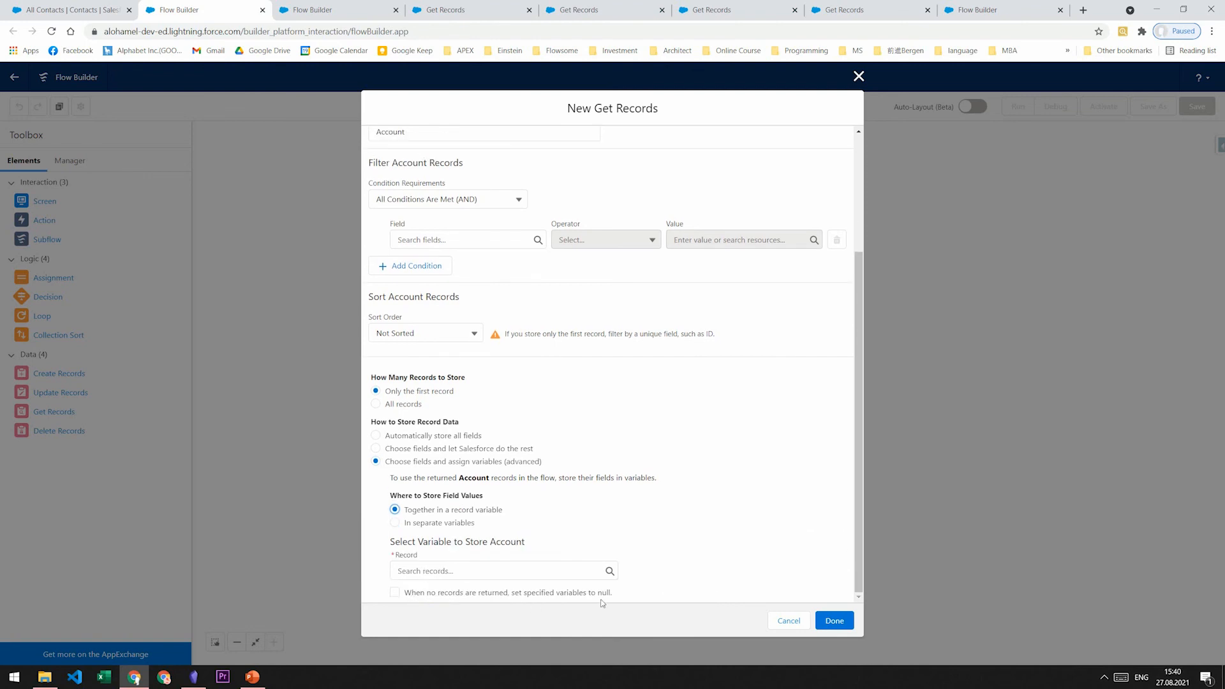
mouse_move(429, 611)
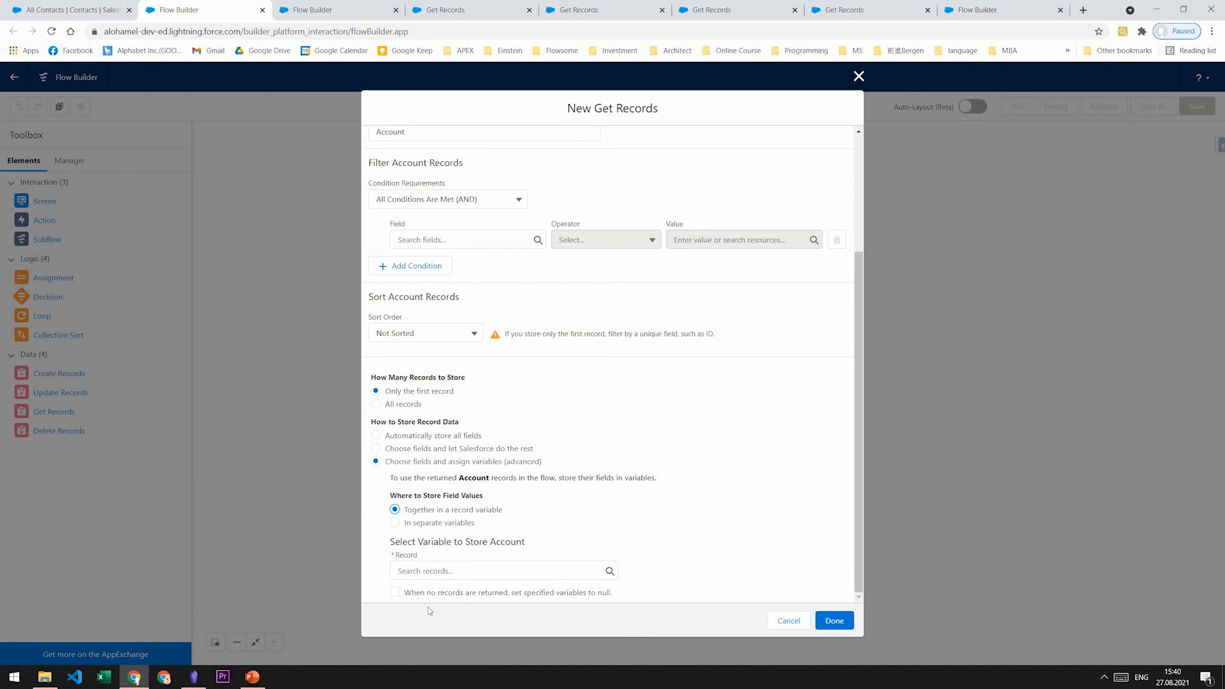
mouse_move(432, 605)
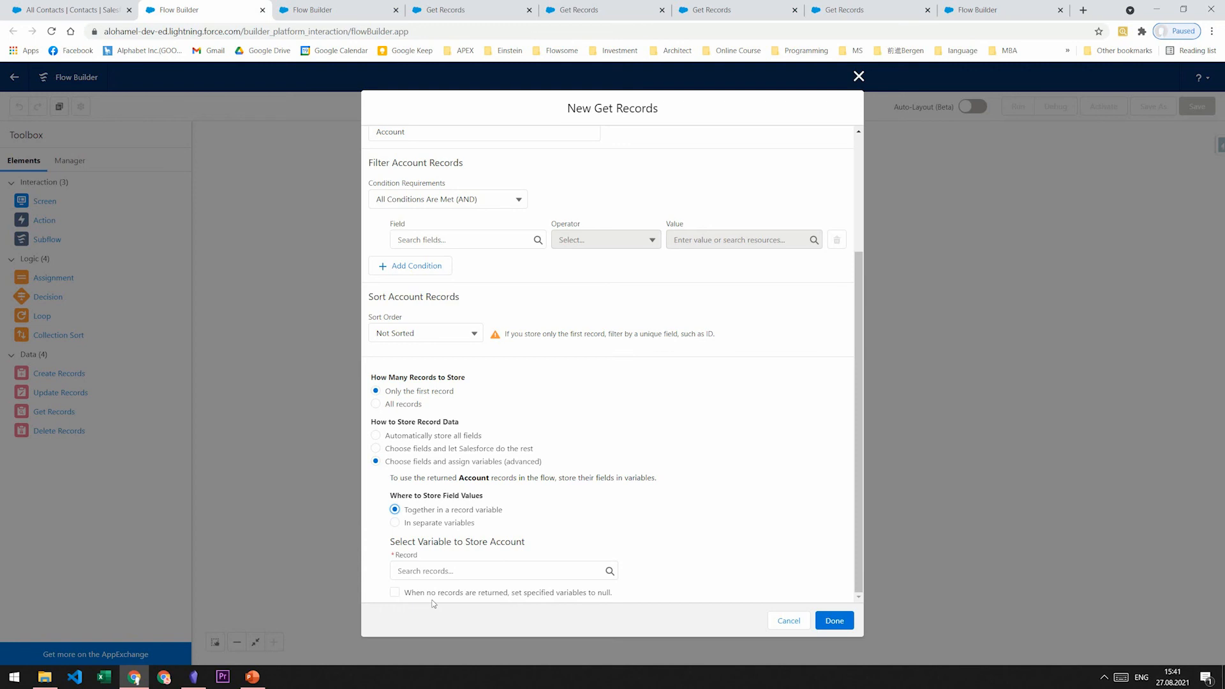
left_click(394, 592)
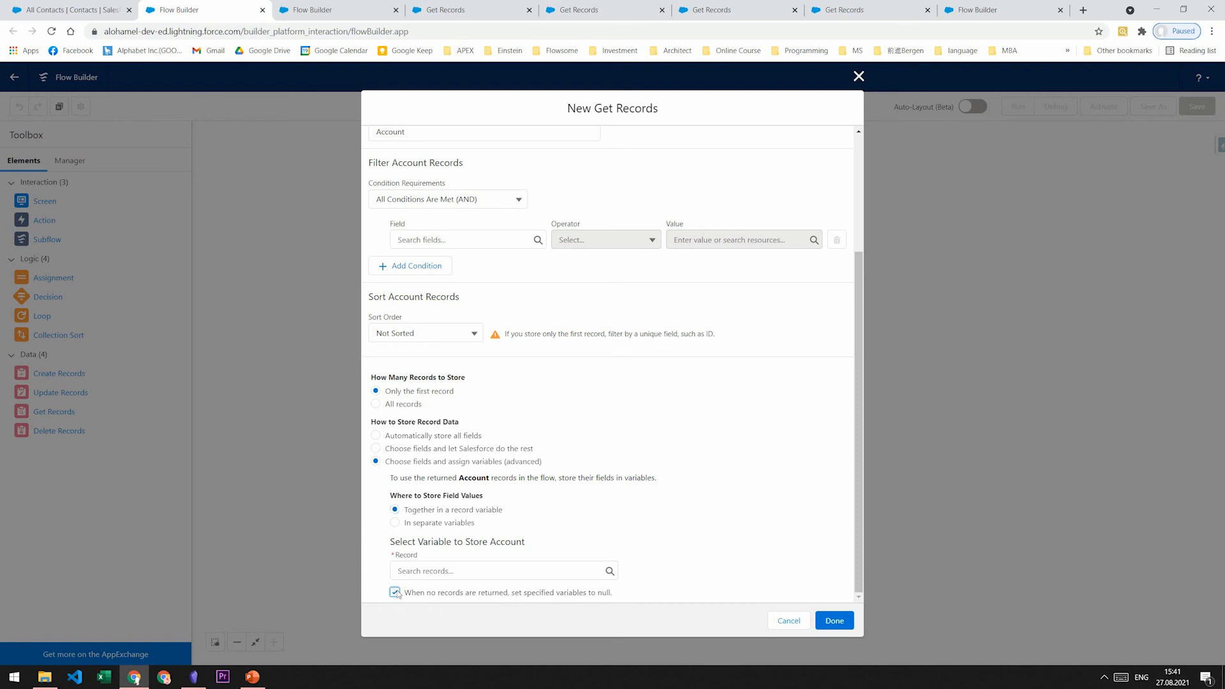